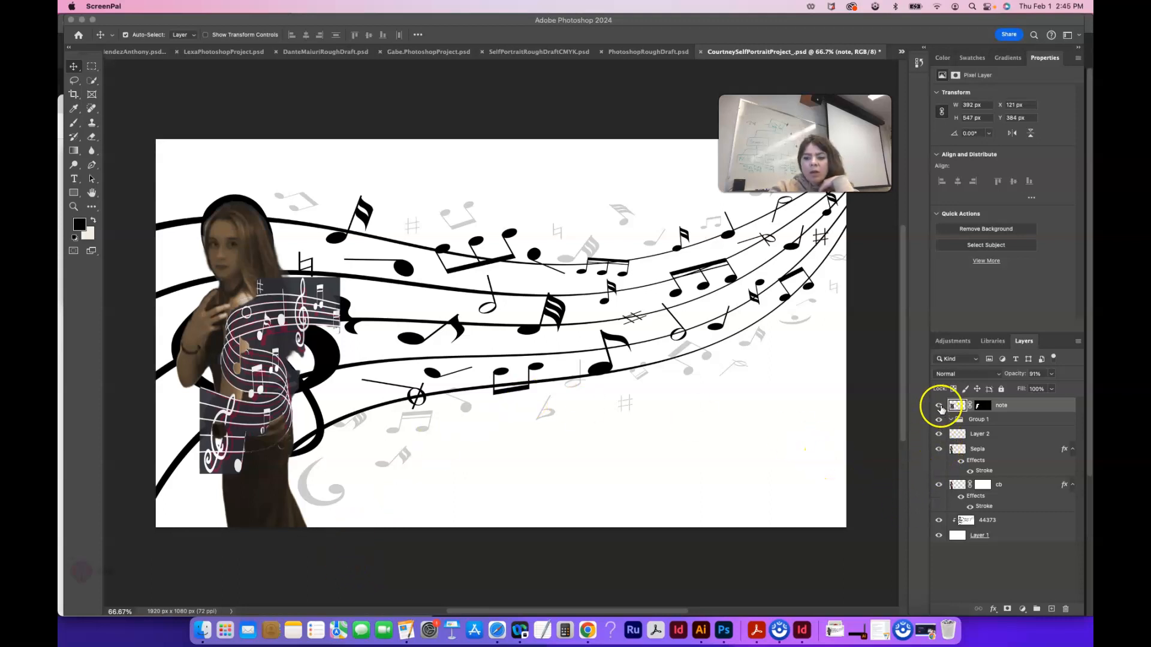
# - Hide the note layer, then delete Group 1 and Layer 2 with the trash icon
pyautogui.click(938, 405)
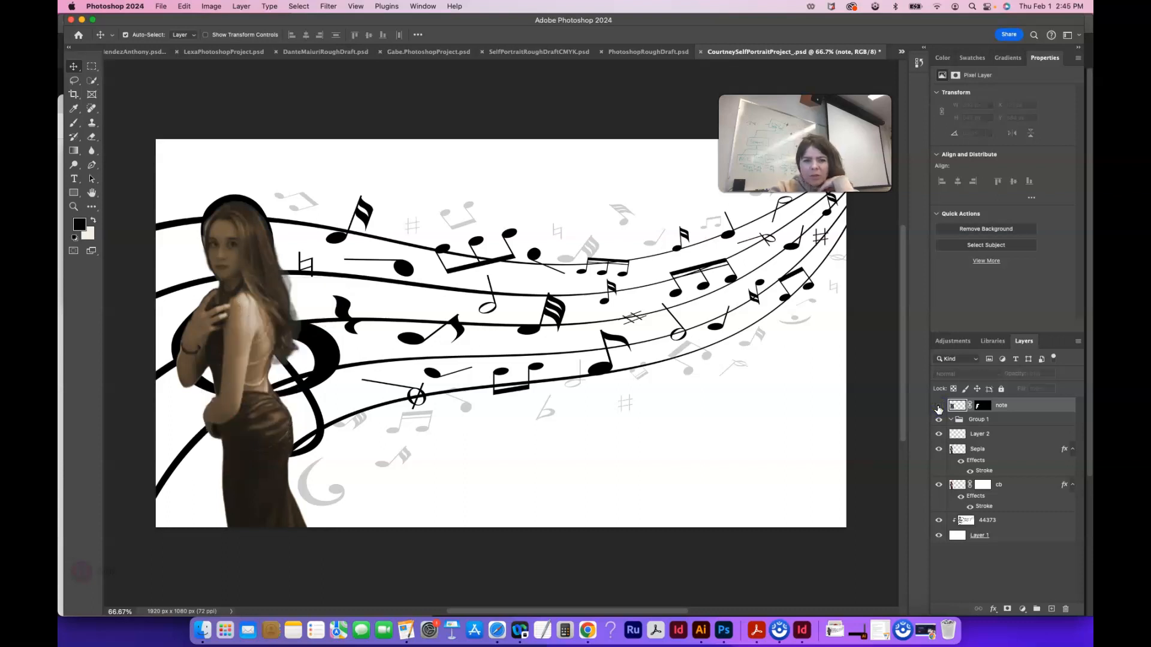
pyautogui.moveTo(939, 409)
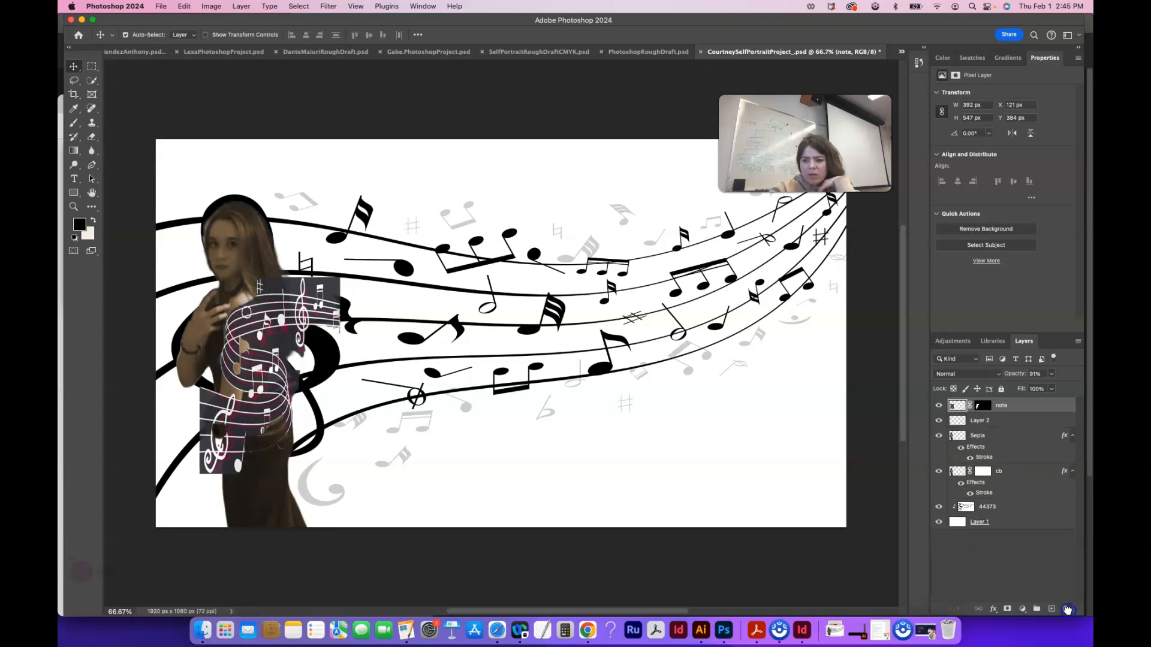
pyautogui.click(938, 420)
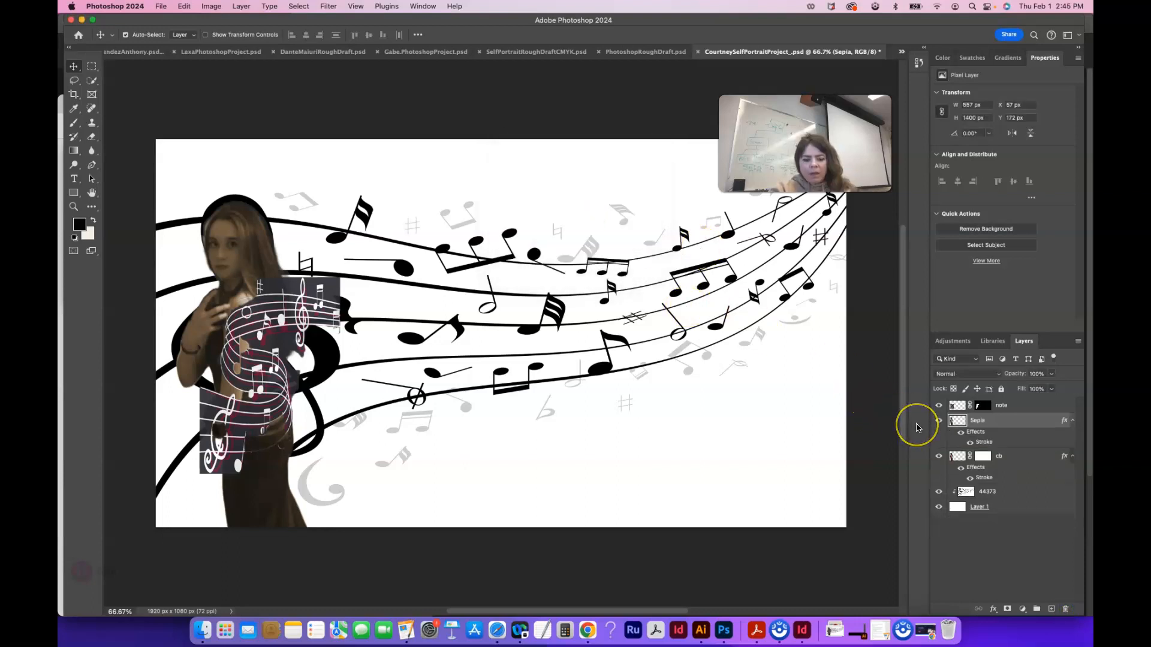
pyautogui.click(1051, 608)
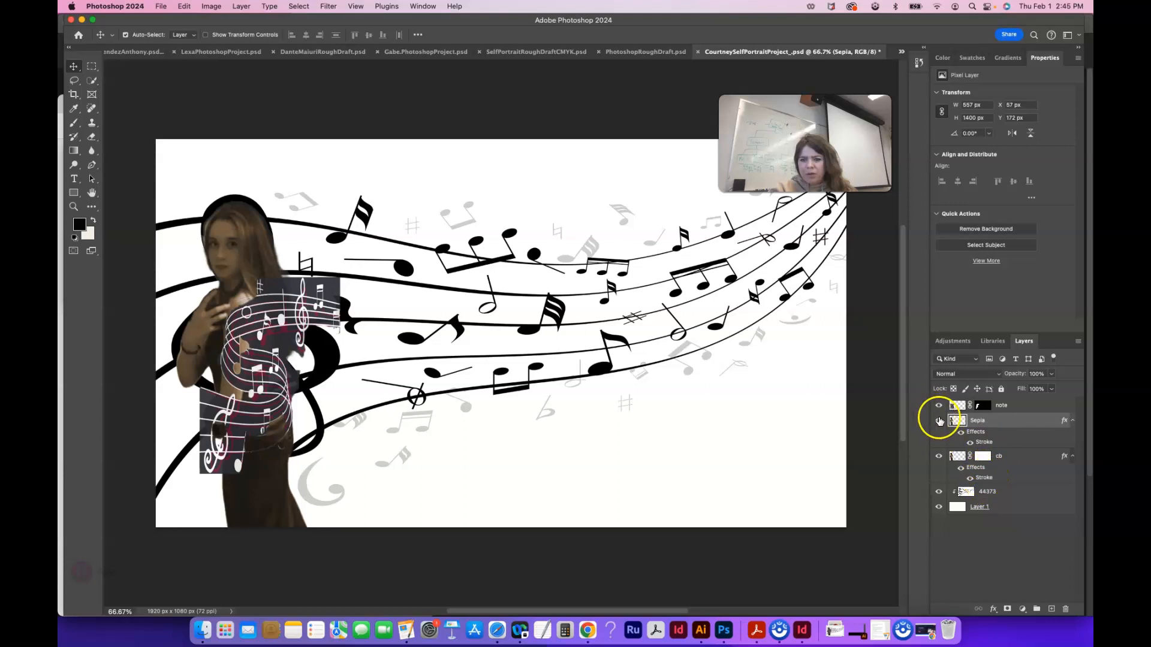
# - Select the cb layer for removal and hide the 44373 music staff layer
pyautogui.click(938, 420)
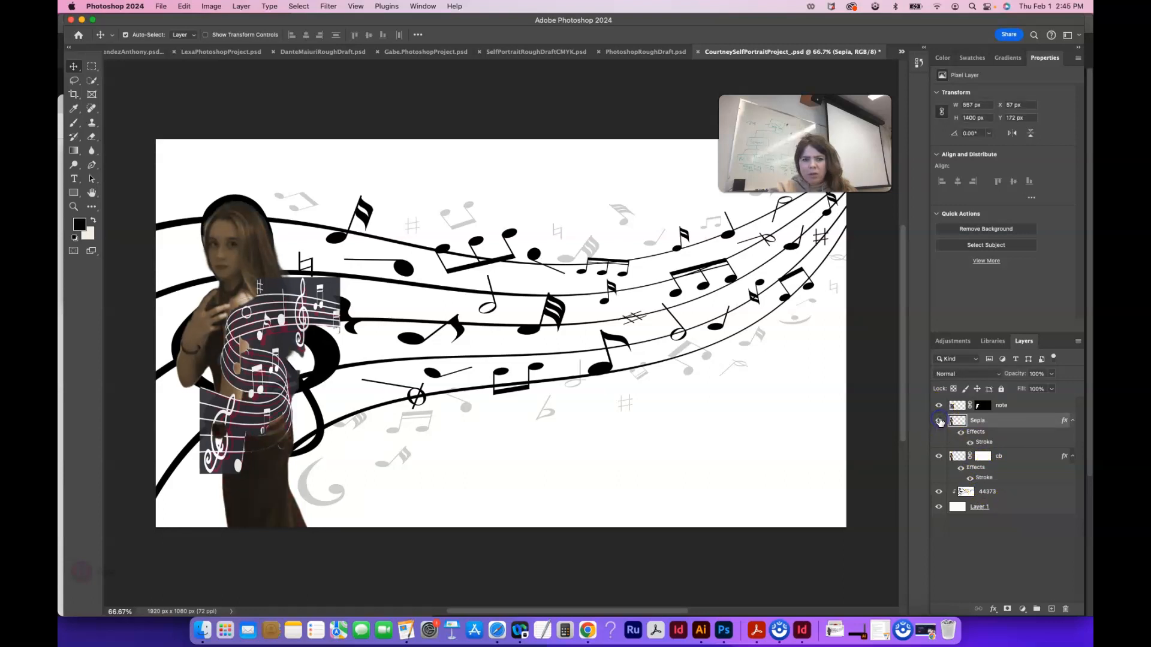
pyautogui.click(938, 456)
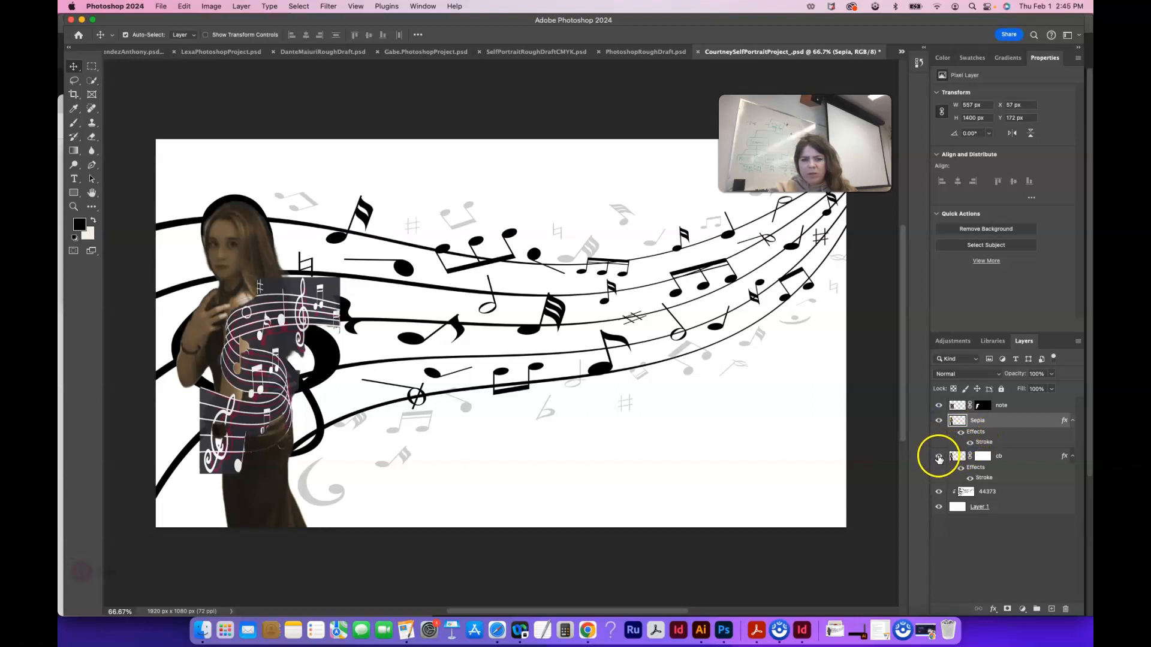
pyautogui.click(938, 456)
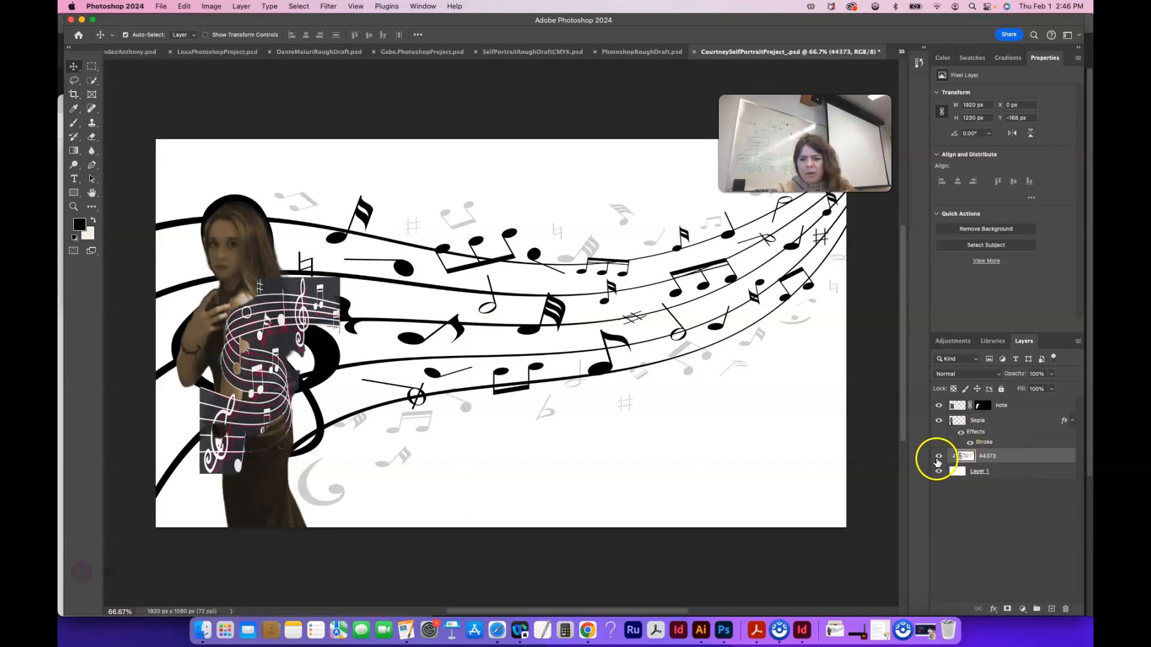
pyautogui.click(938, 456)
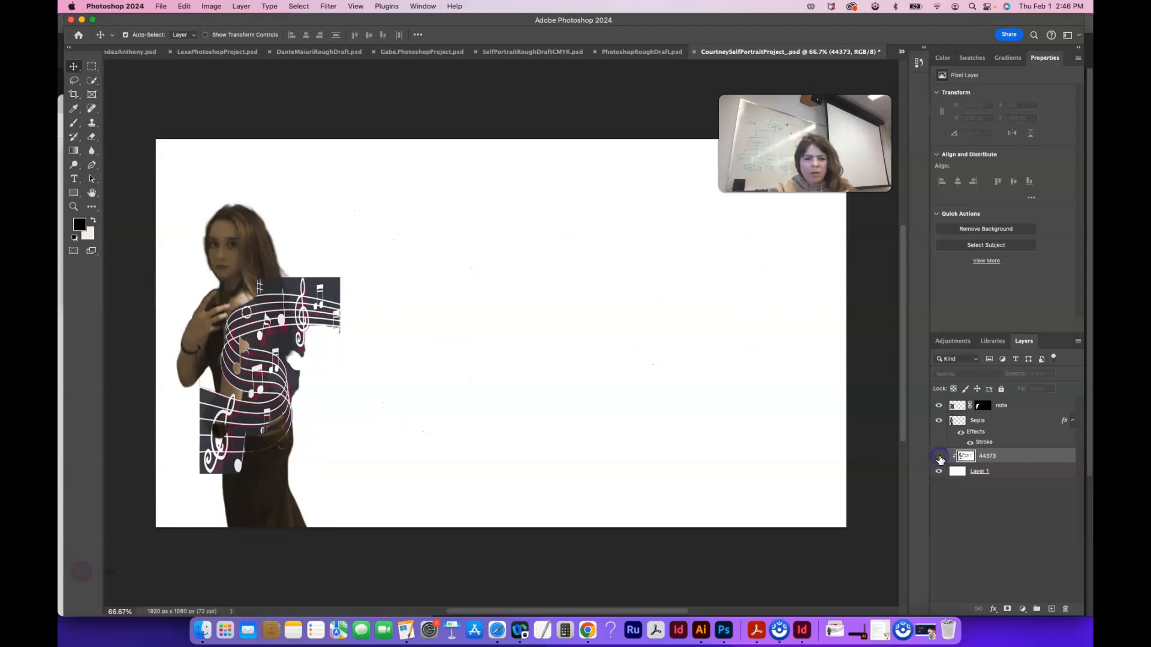
pyautogui.moveTo(938, 457)
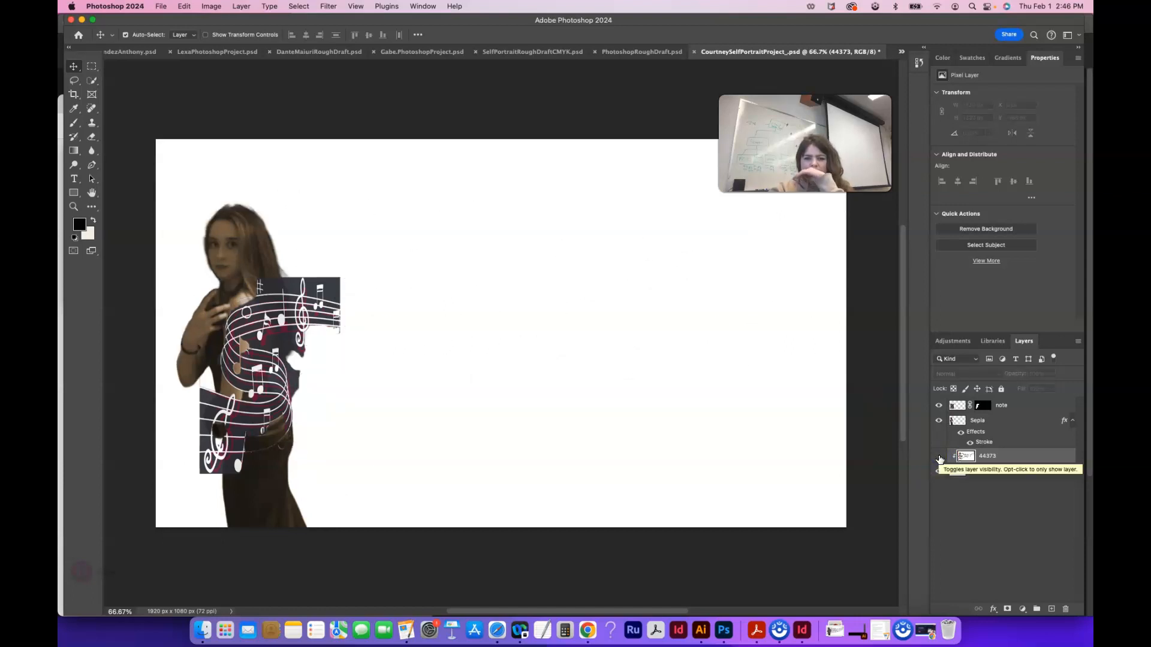
# - Delete the white Layer 1 background, confirming with Yes
pyautogui.click(938, 473)
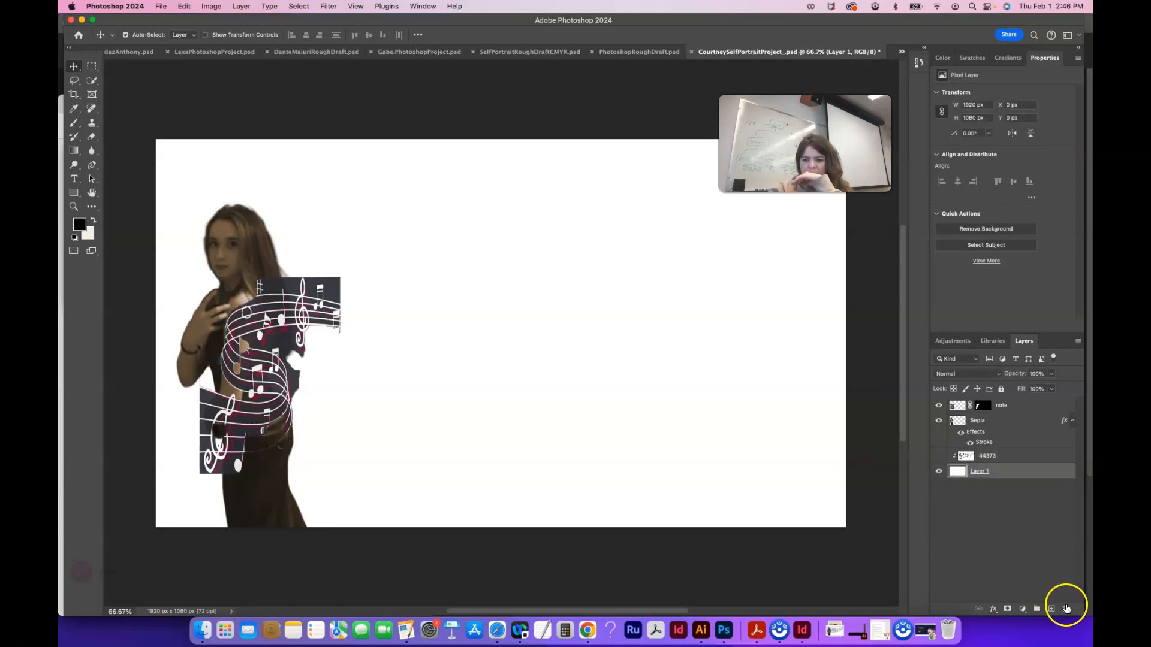
pyautogui.click(1064, 608)
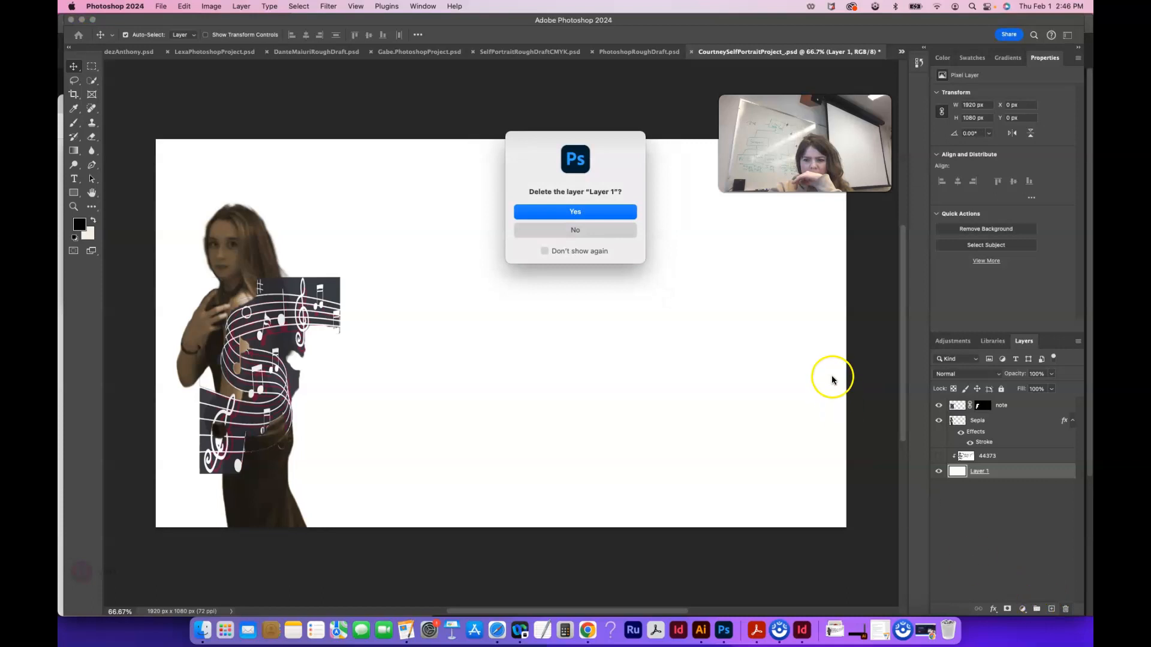
pyautogui.click(574, 212)
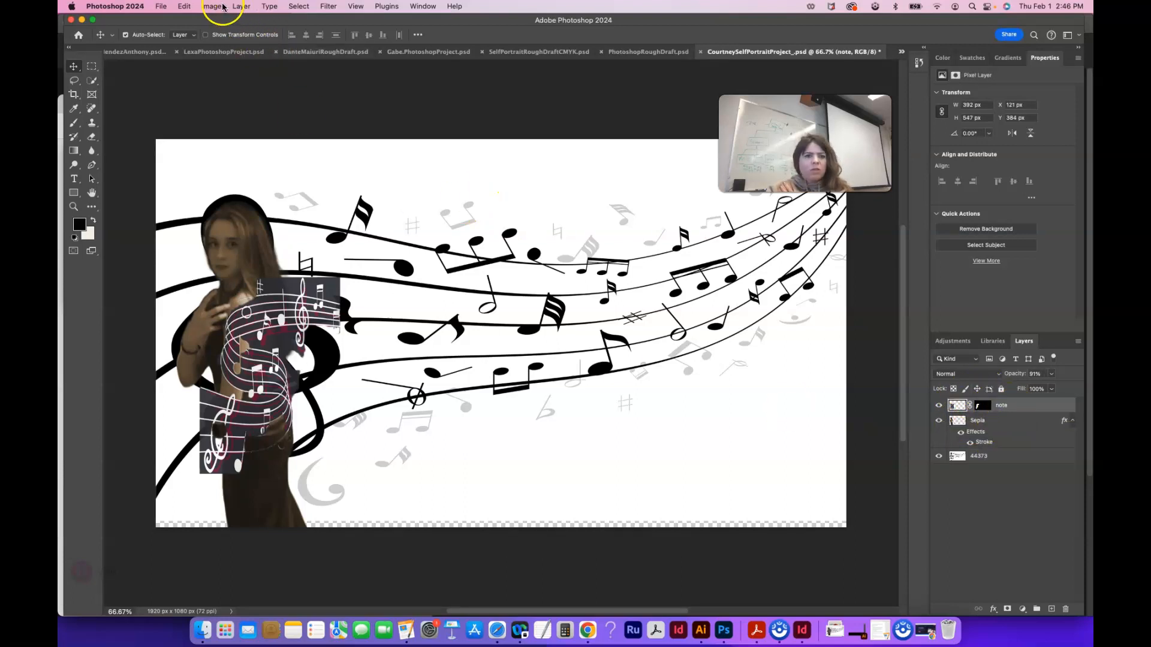
# - Change Image Mode to CMYK Color, choosing Don't Merge to keep note, Sepia and 44373 separate
pyautogui.click(210, 6)
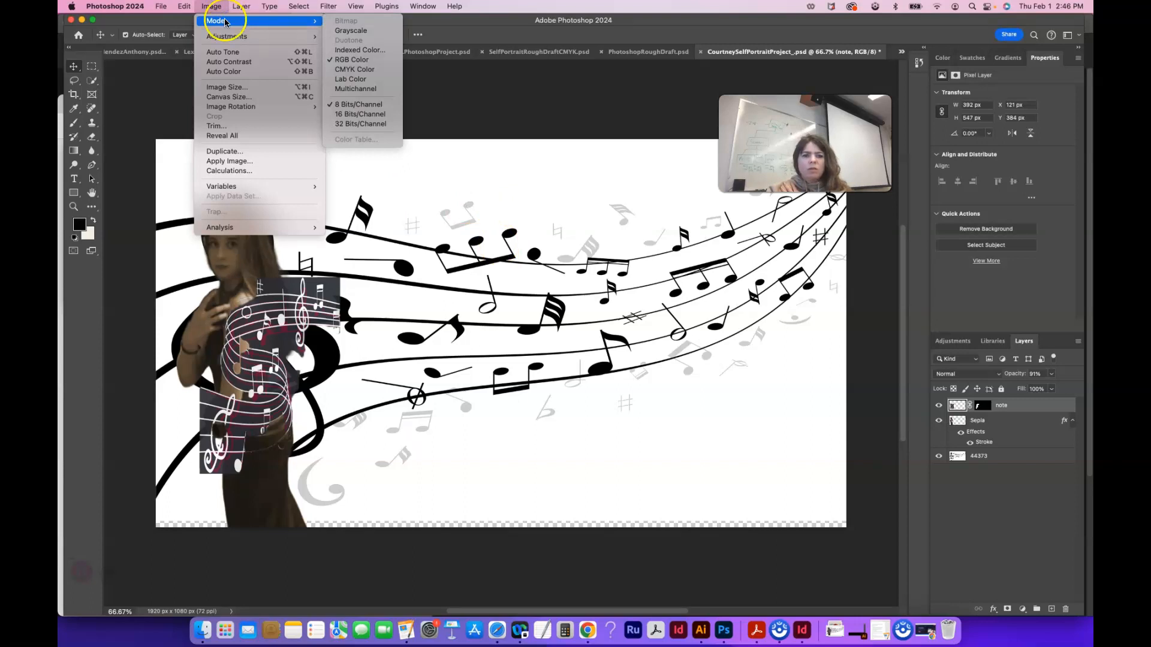
pyautogui.moveTo(355, 69)
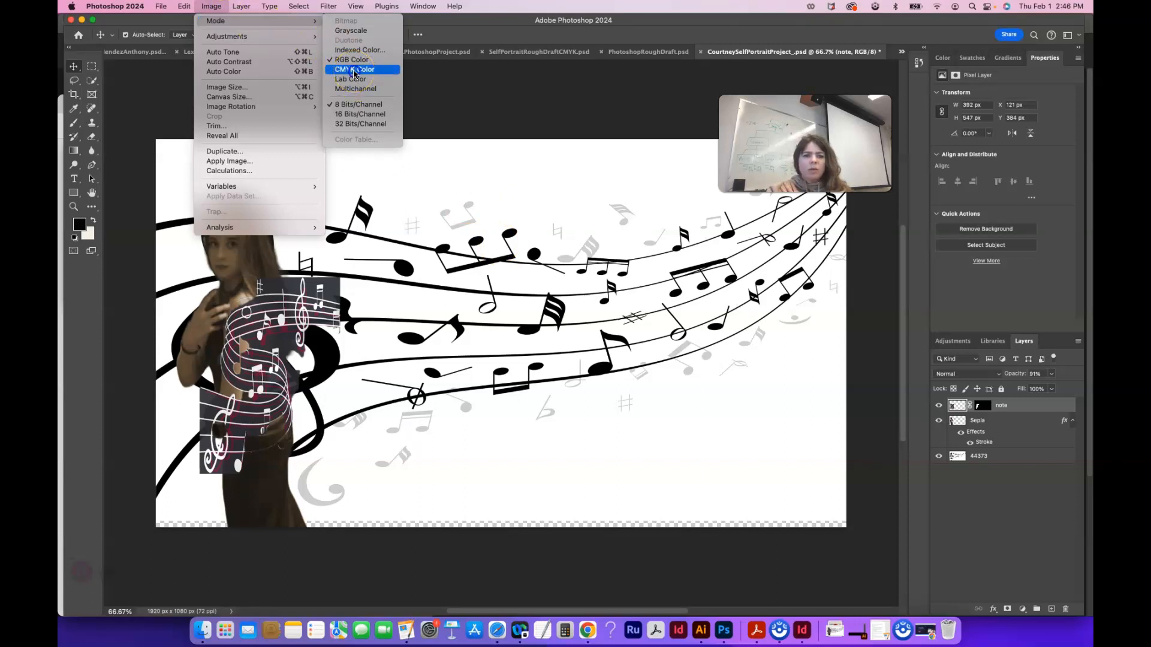
pyautogui.click(355, 69)
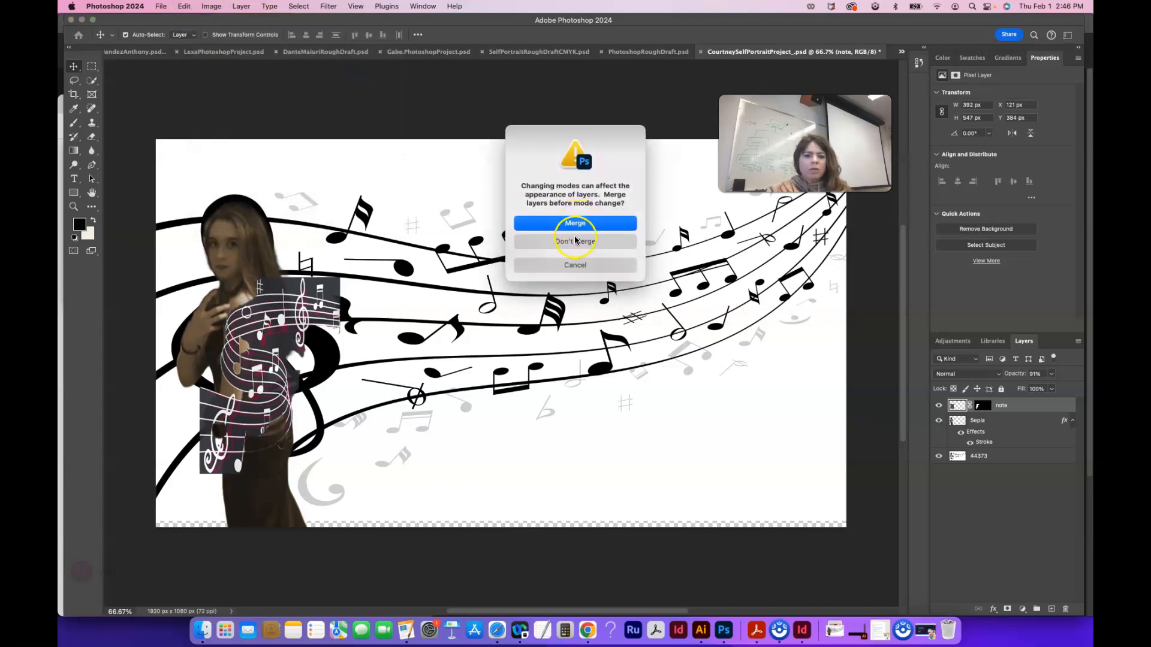
pyautogui.click(575, 223)
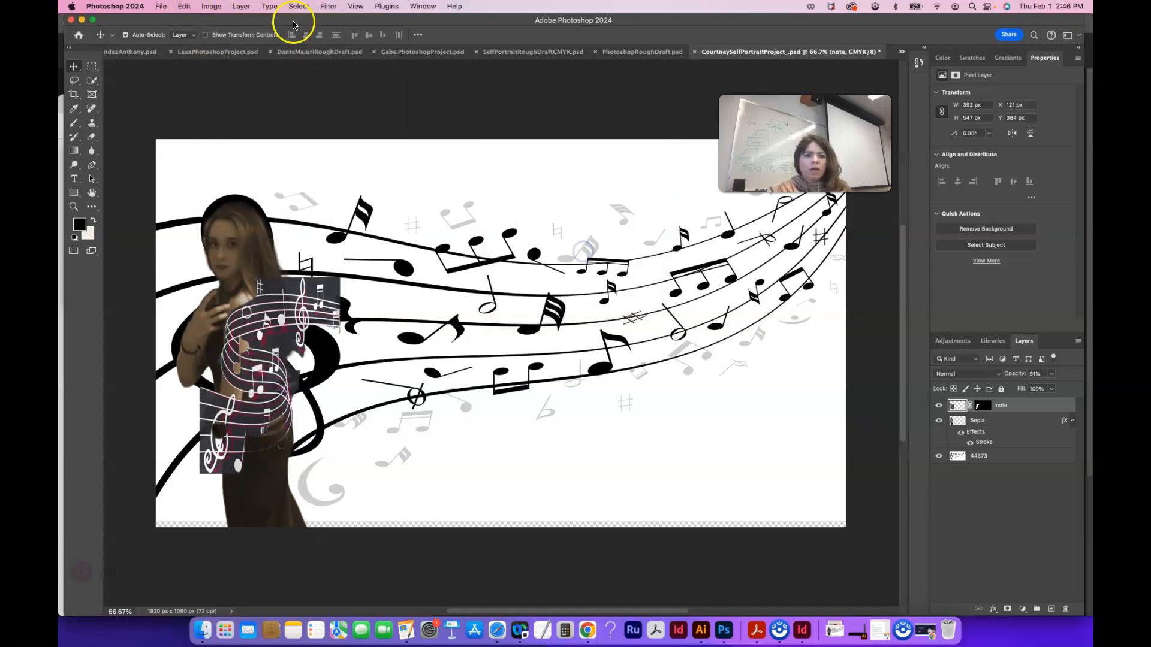
pyautogui.click(211, 7)
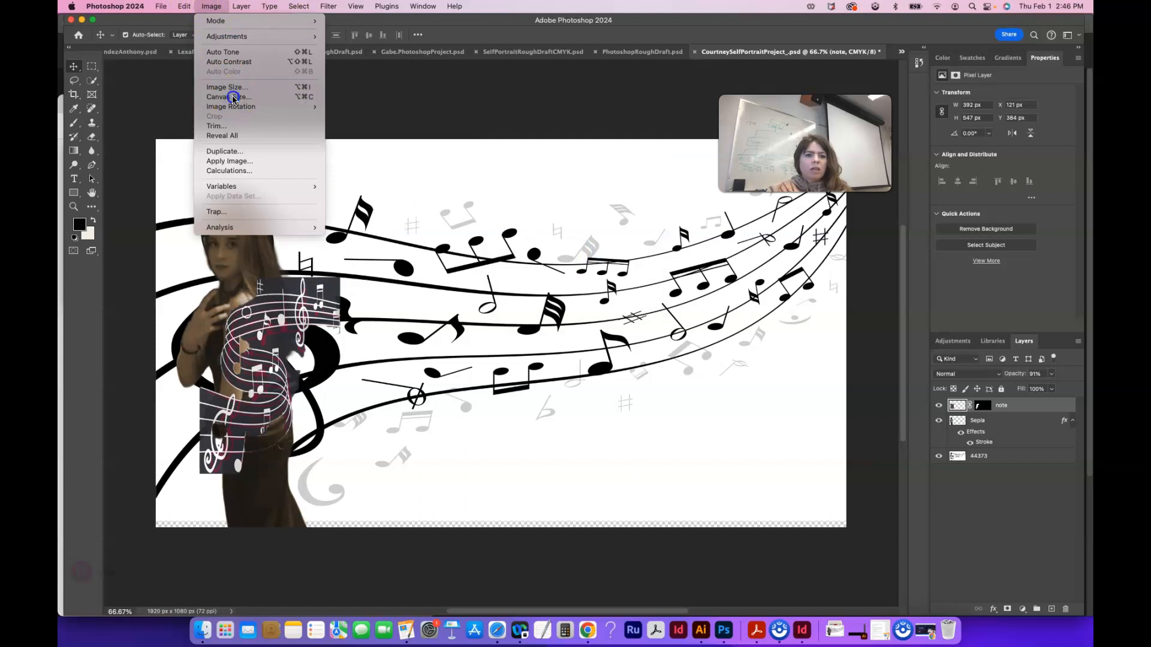
pyautogui.click(229, 97)
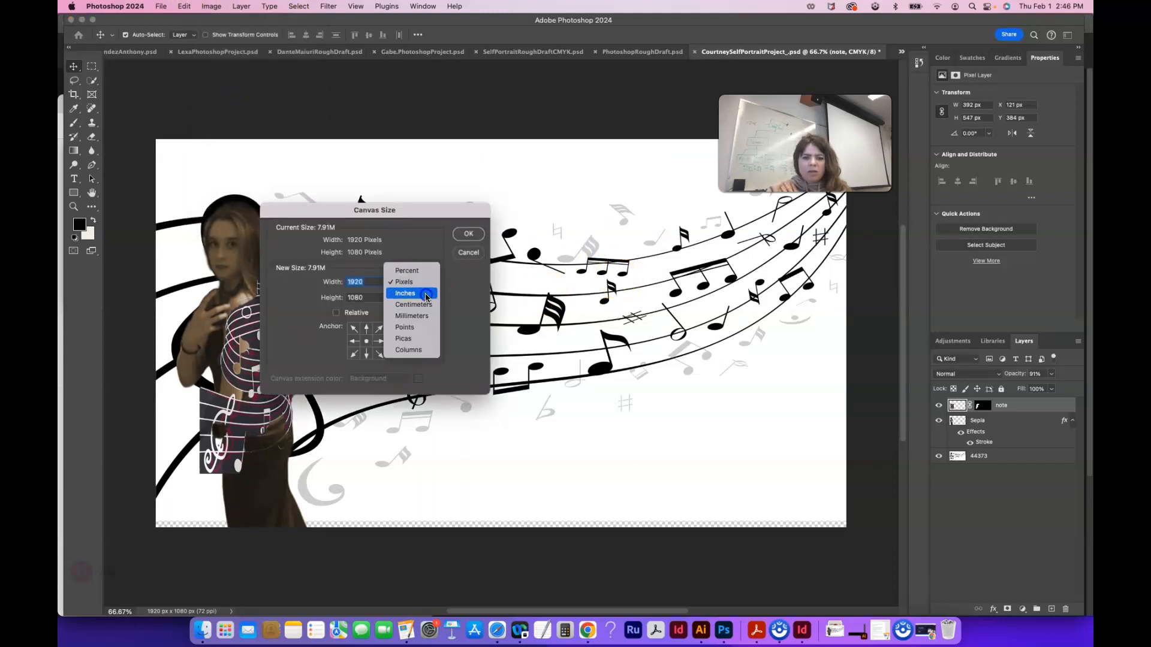
pyautogui.click(405, 293)
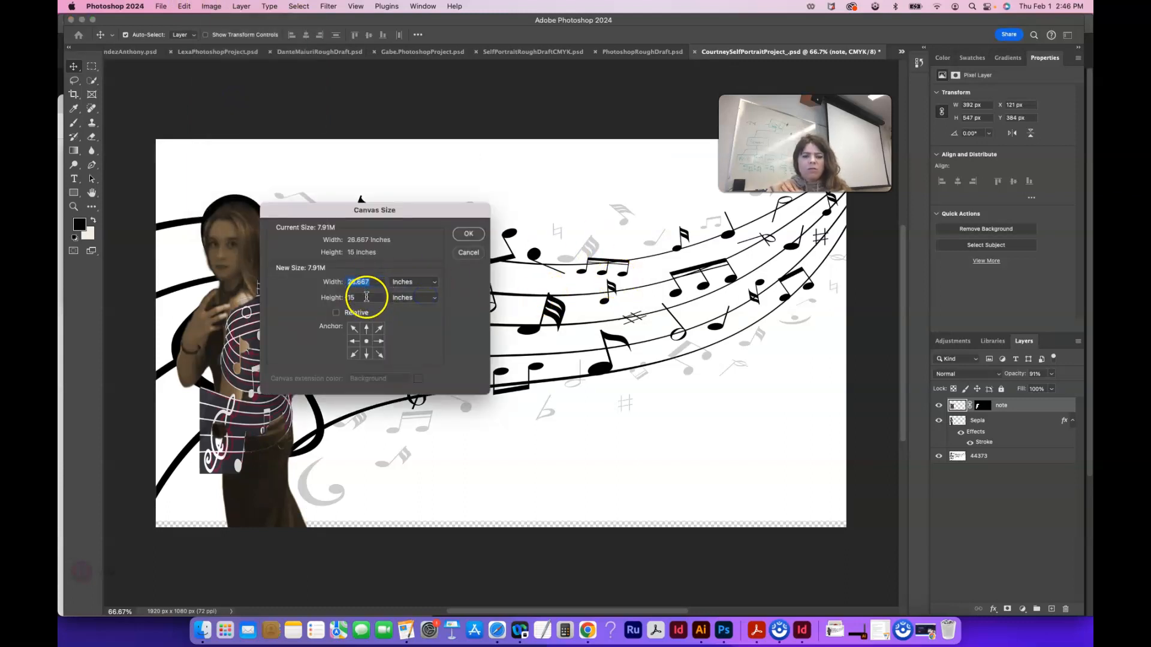
pyautogui.click(210, 6)
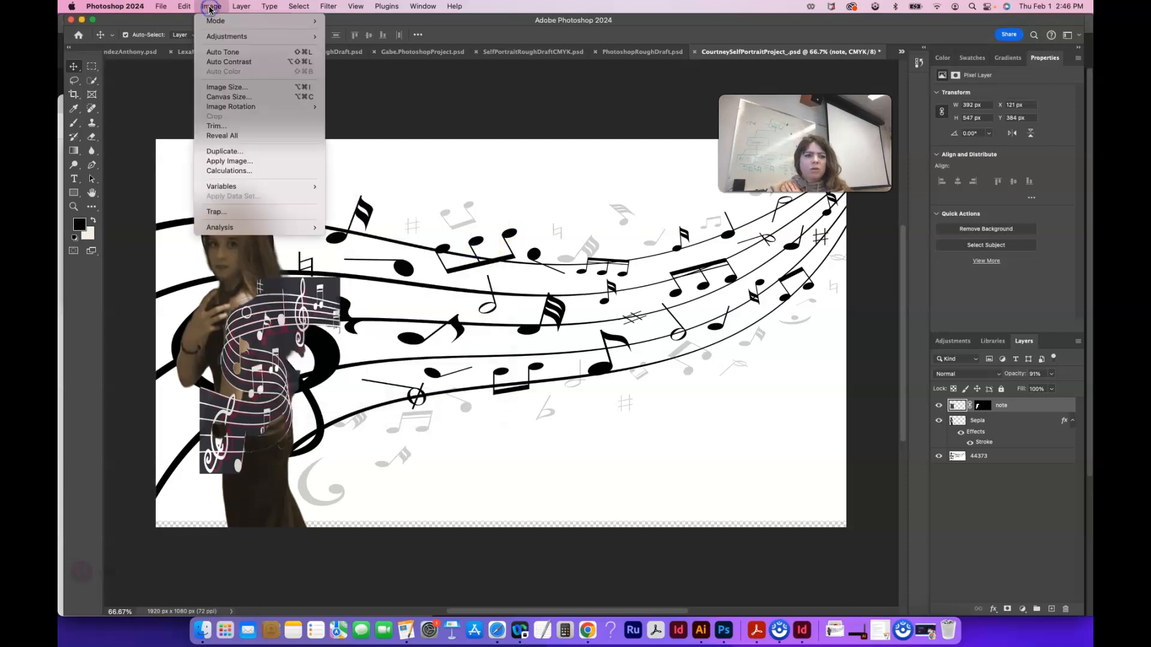
pyautogui.click(227, 87)
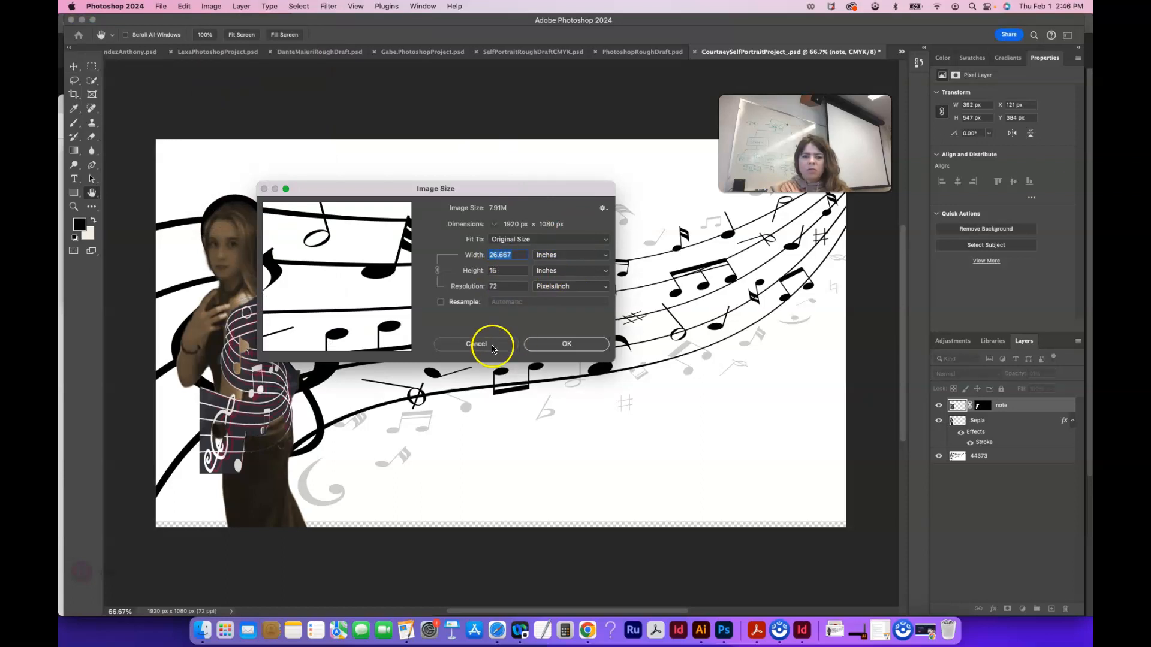
pyautogui.click(476, 344)
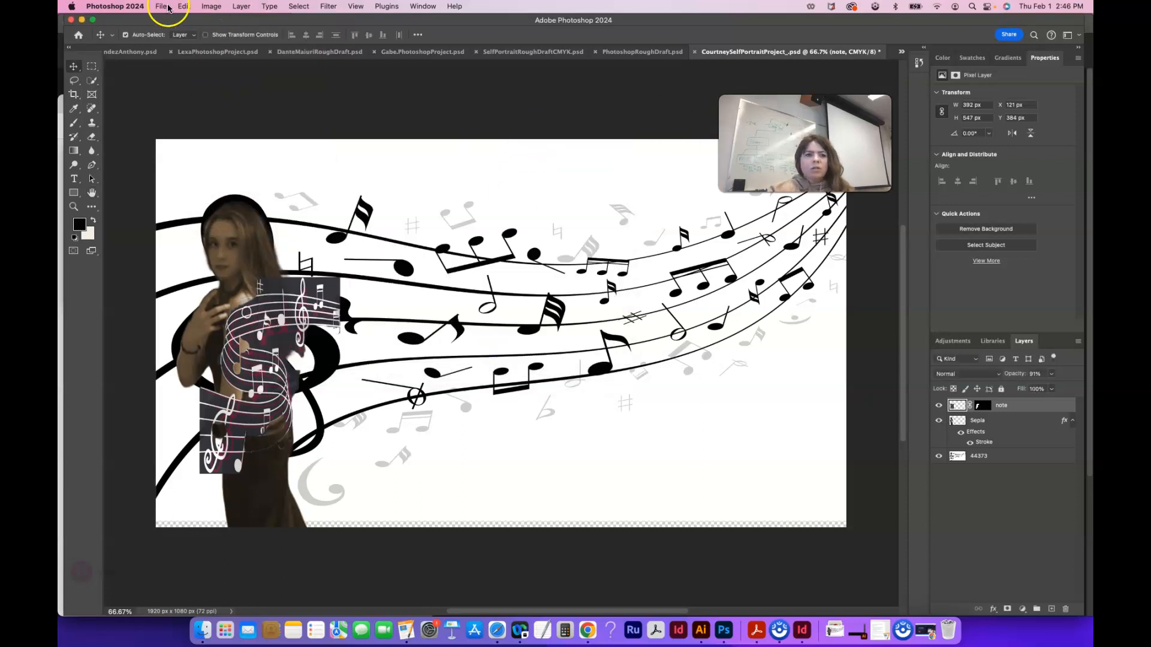
# - Create a new 11 × 8.5 in landscape, 300 ppi CMYK document with transparent background
pyautogui.click(160, 7)
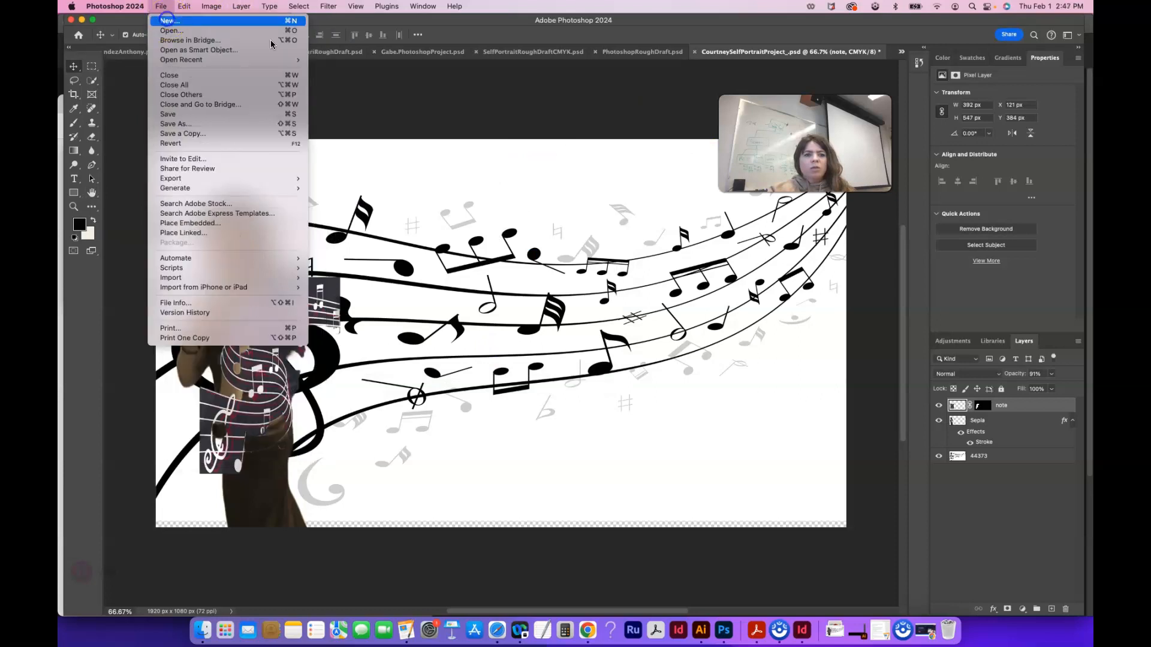
pyautogui.click(170, 20)
pyautogui.write('11')
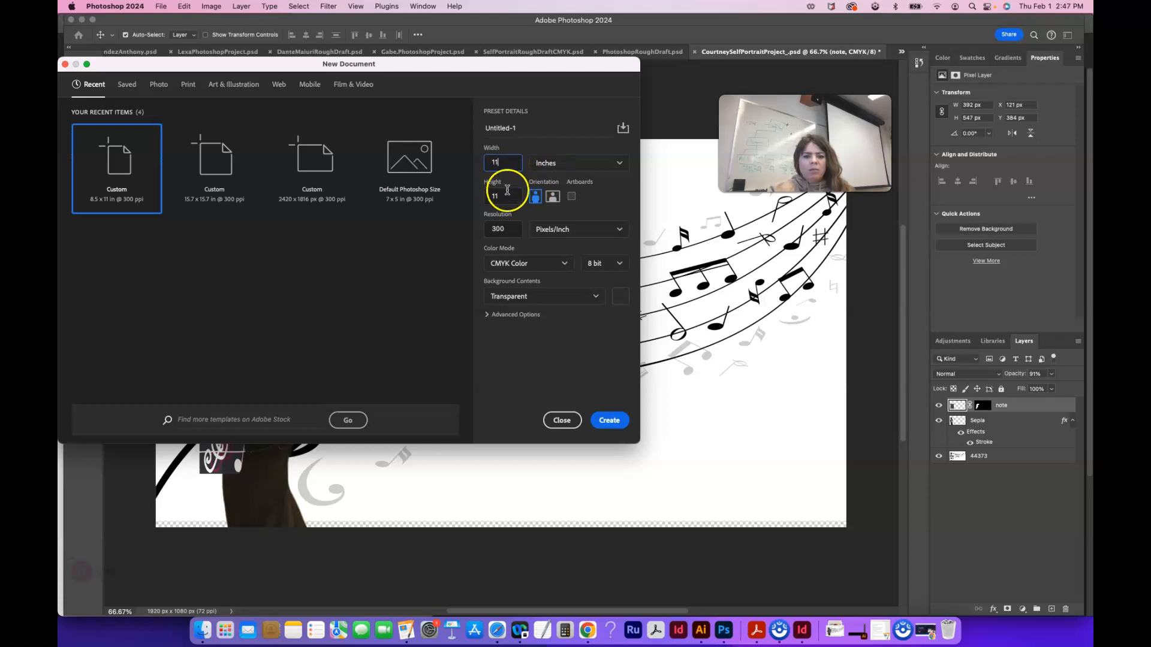
pyautogui.write('8')
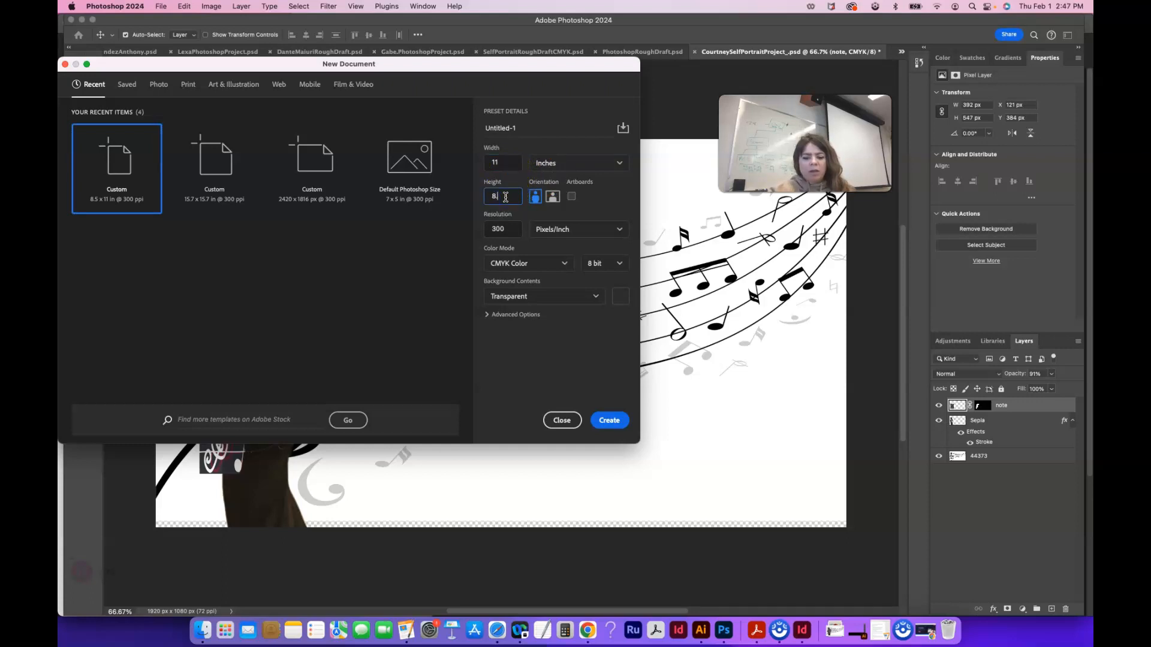
pyautogui.write('8.5')
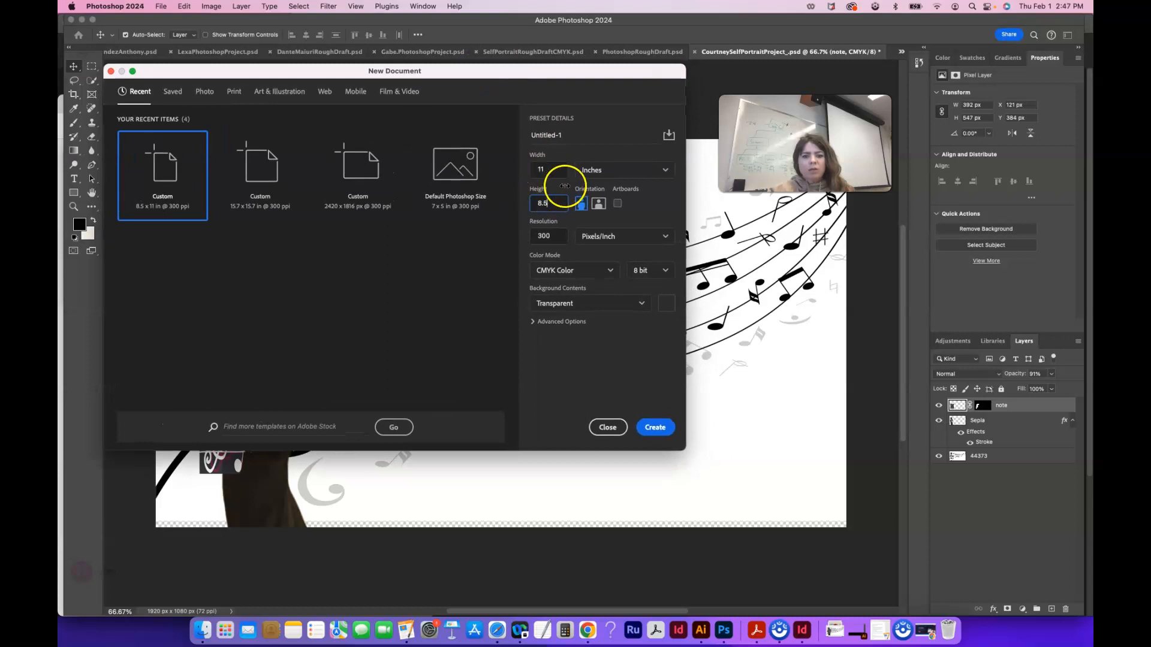
pyautogui.click(609, 270)
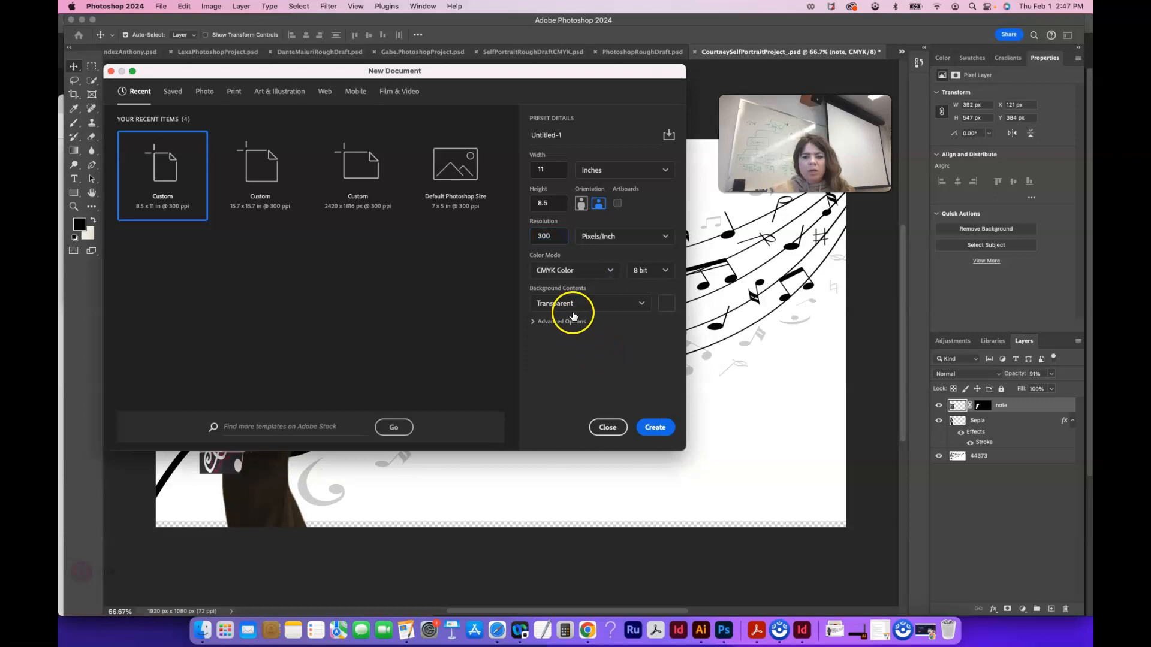
pyautogui.moveTo(632, 360)
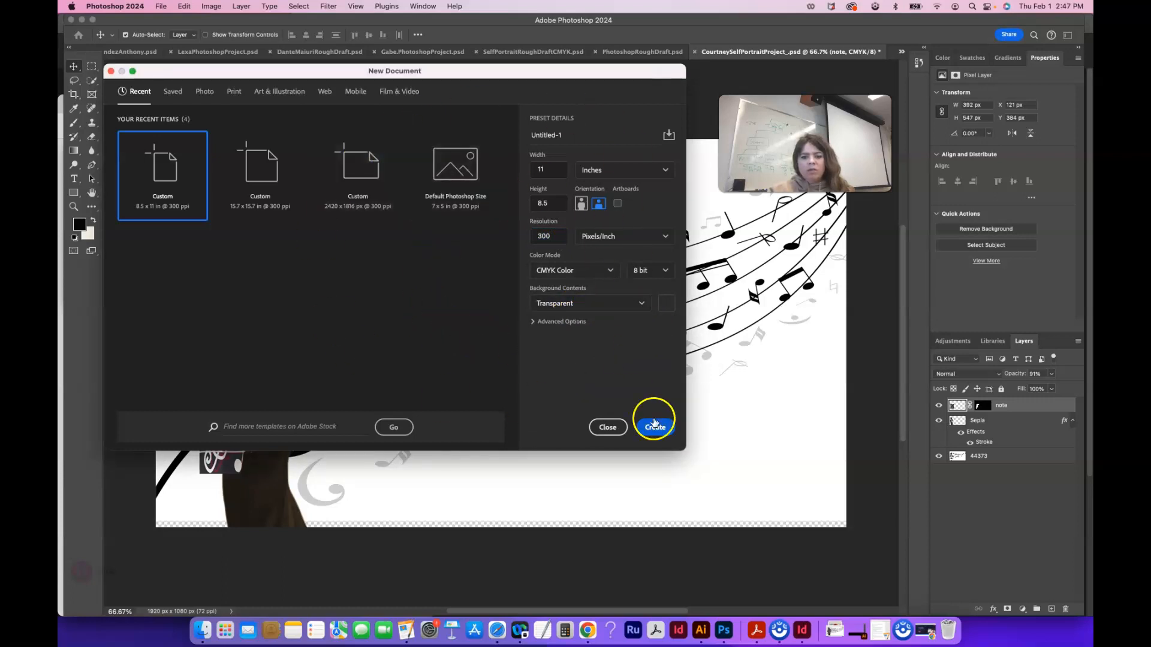
pyautogui.click(654, 427)
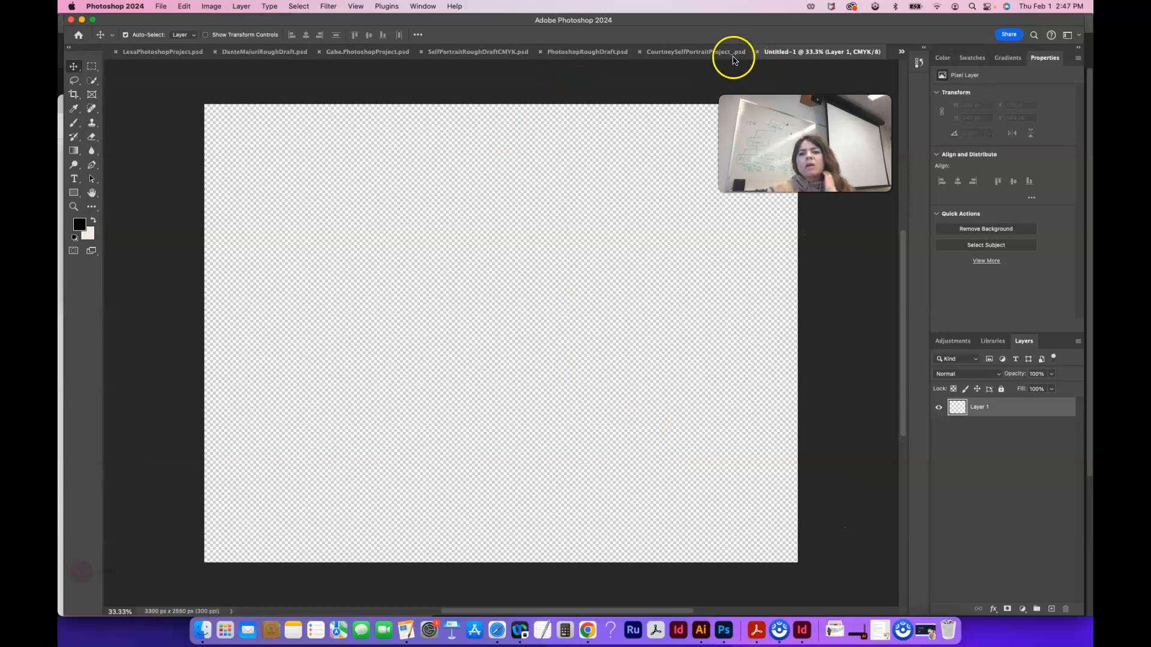
# - Copy the note, Sepia and 44373 layers from CourtneySelfPortraitProject into Untitled-1
pyautogui.click(700, 52)
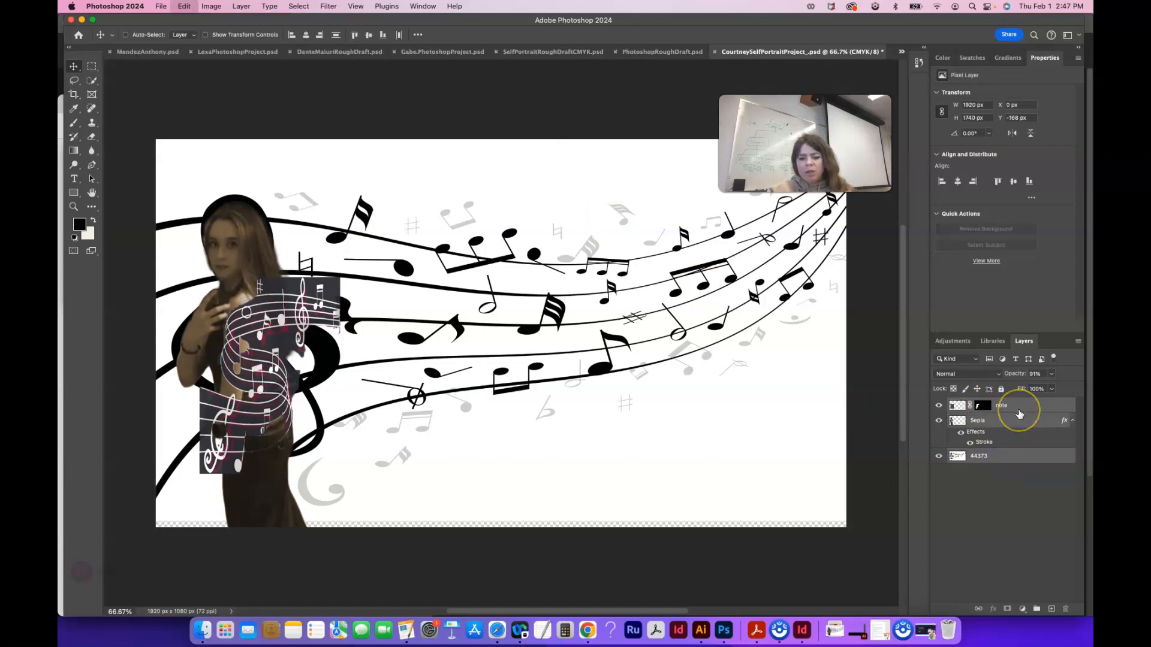
pyautogui.click(901, 52)
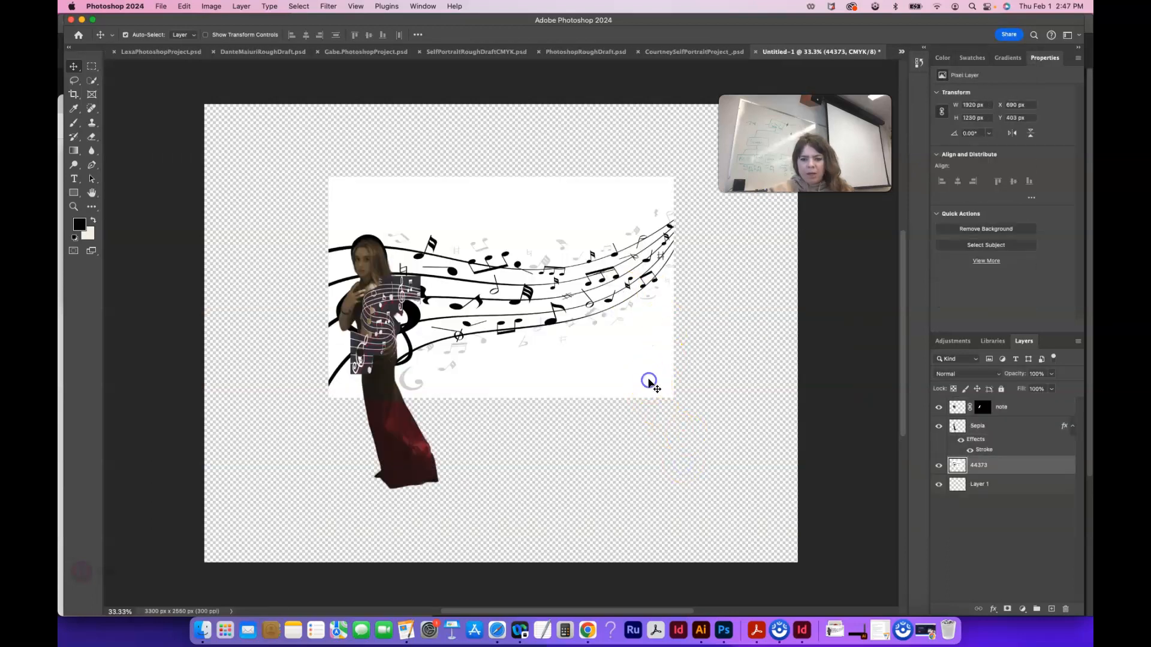
pyautogui.click(980, 466)
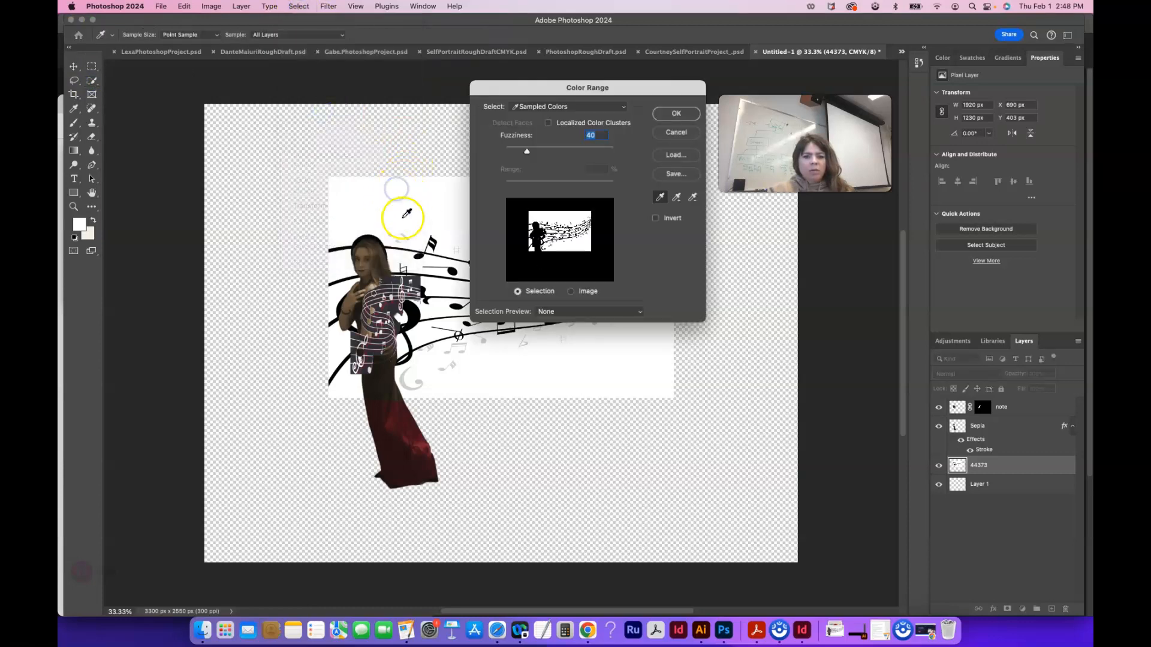
# - Sample the music staff's white background with the Color Range eyedropper
pyautogui.click(675, 114)
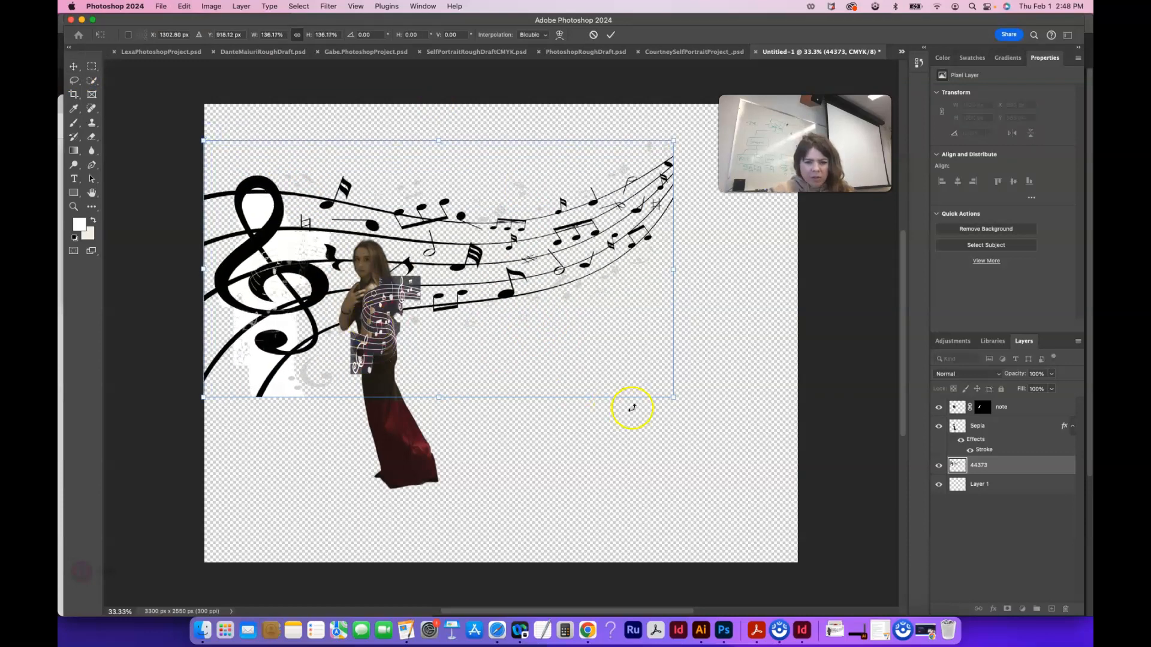
# - Scale the 44373 music staff to about 173% across the canvas and commit
pyautogui.moveTo(631, 408); pyautogui.dragTo(784, 507)
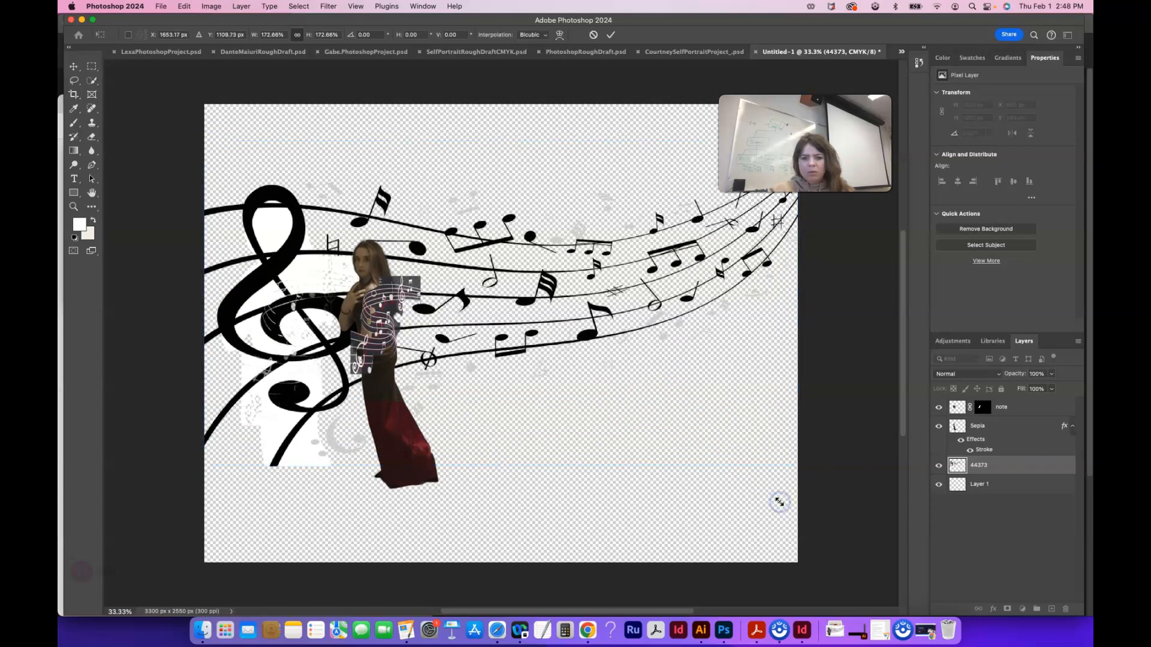
pyautogui.click(90, 80)
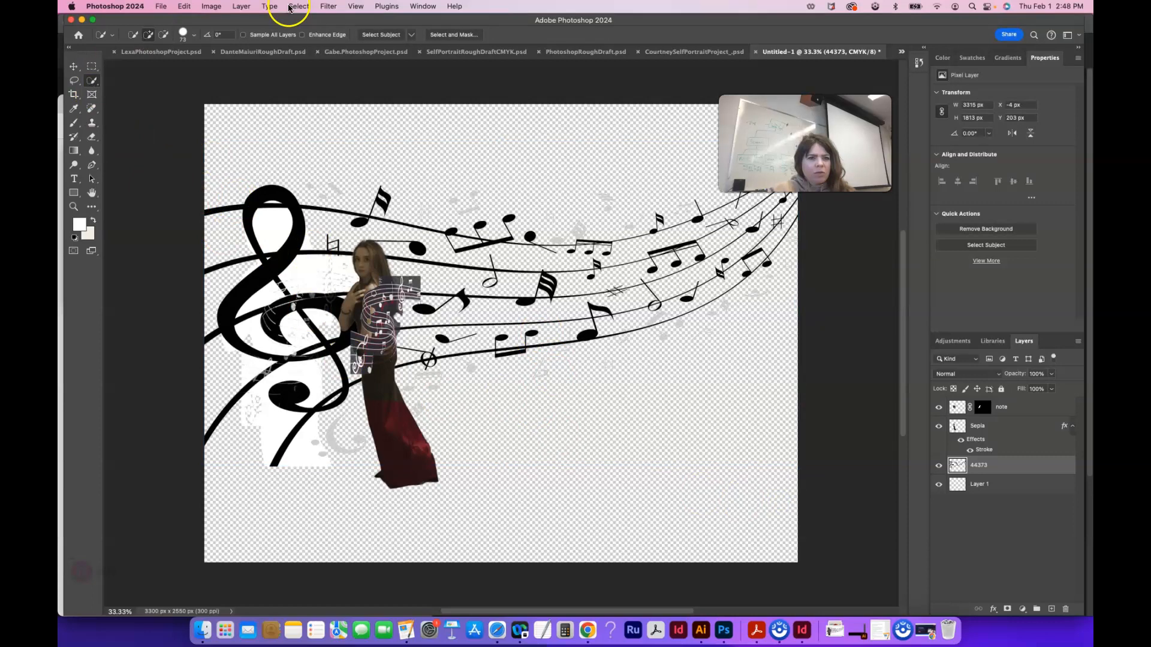
# - Clear the leftover white beside the treble clef and hide layer 44373
pyautogui.click(298, 6)
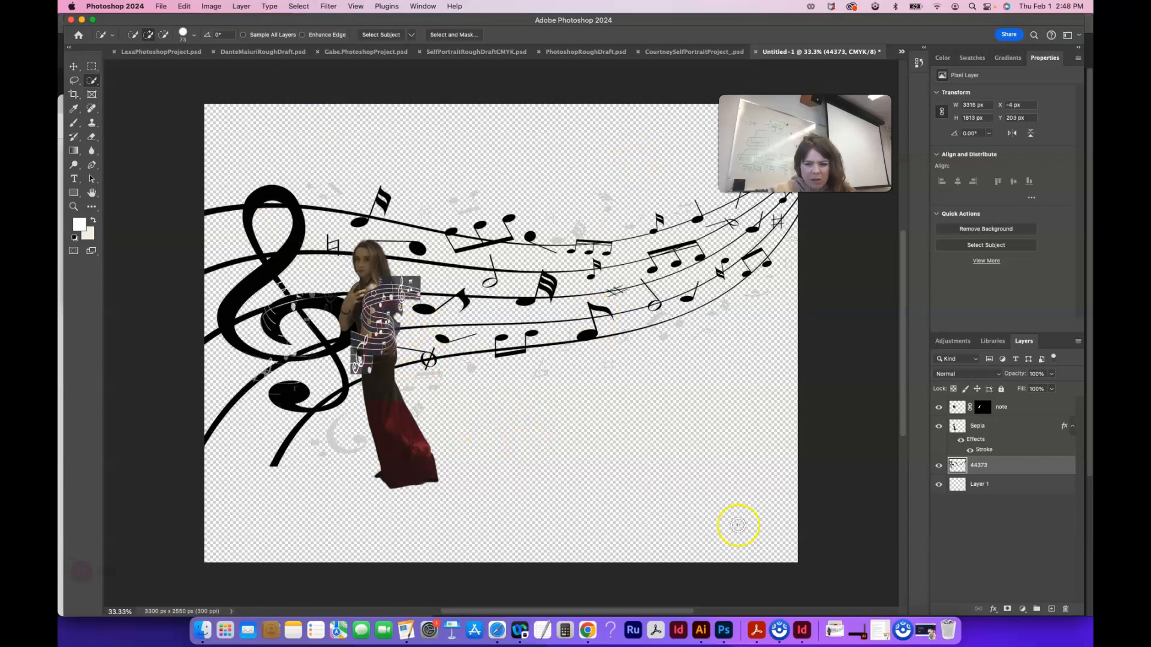
pyautogui.click(939, 465)
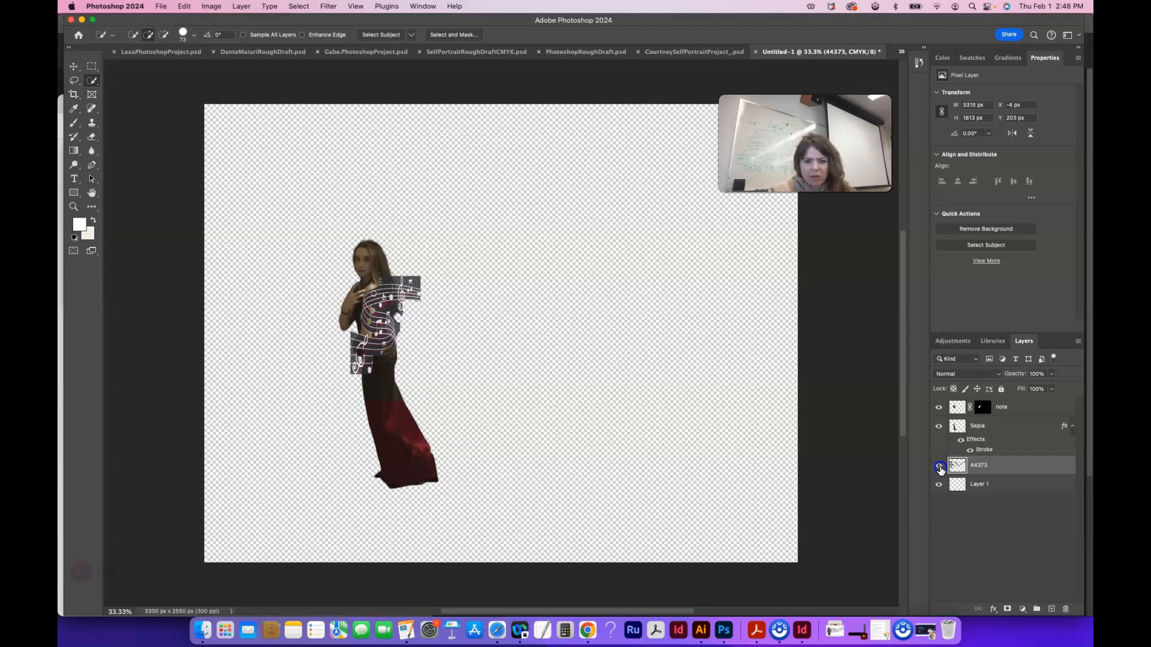
# - Show layer 44373, move the Sepia woman left over the clef, and start enlarging her
pyautogui.click(938, 465)
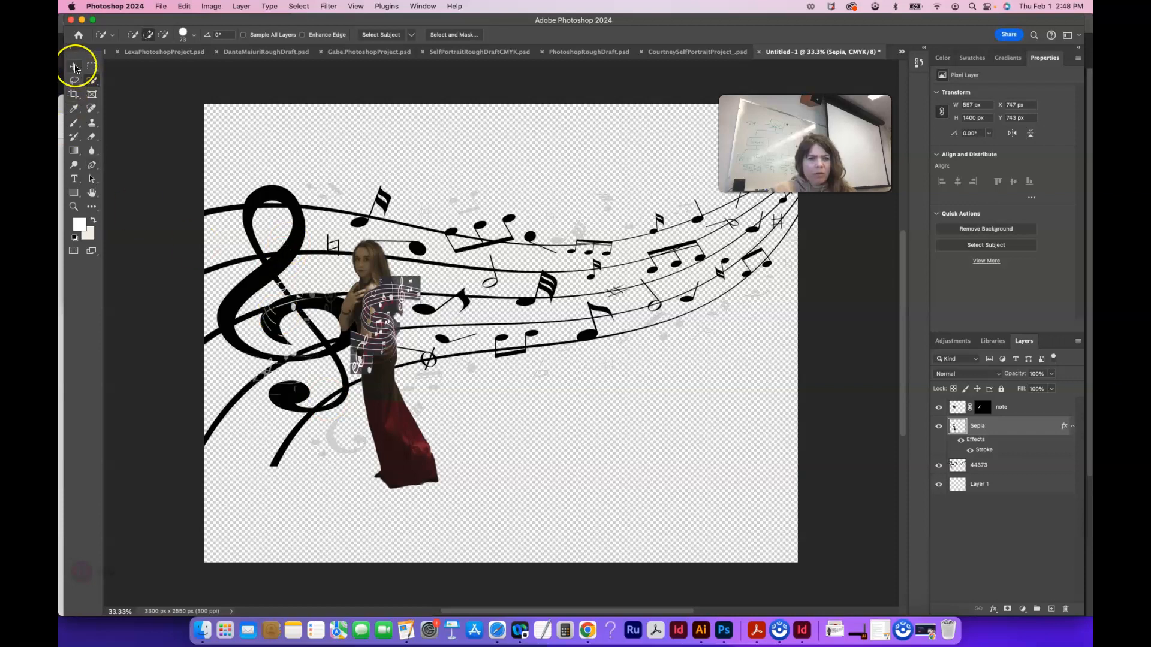
pyautogui.moveTo(366, 308); pyautogui.dragTo(275, 271)
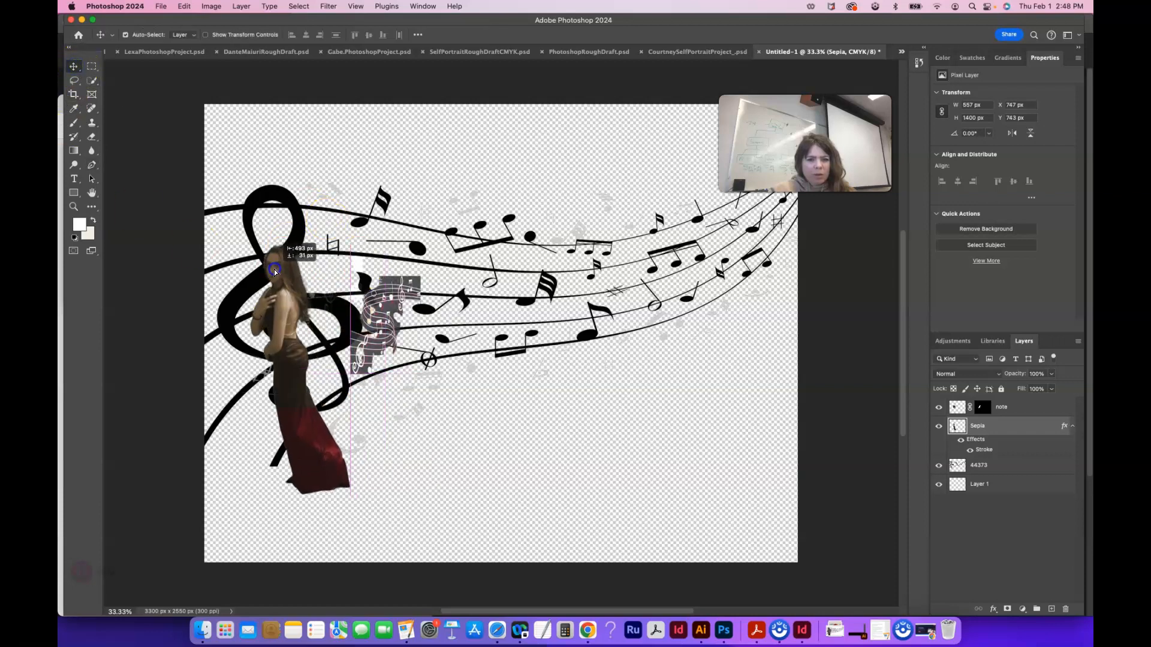
pyautogui.moveTo(274, 270); pyautogui.dragTo(273, 222)
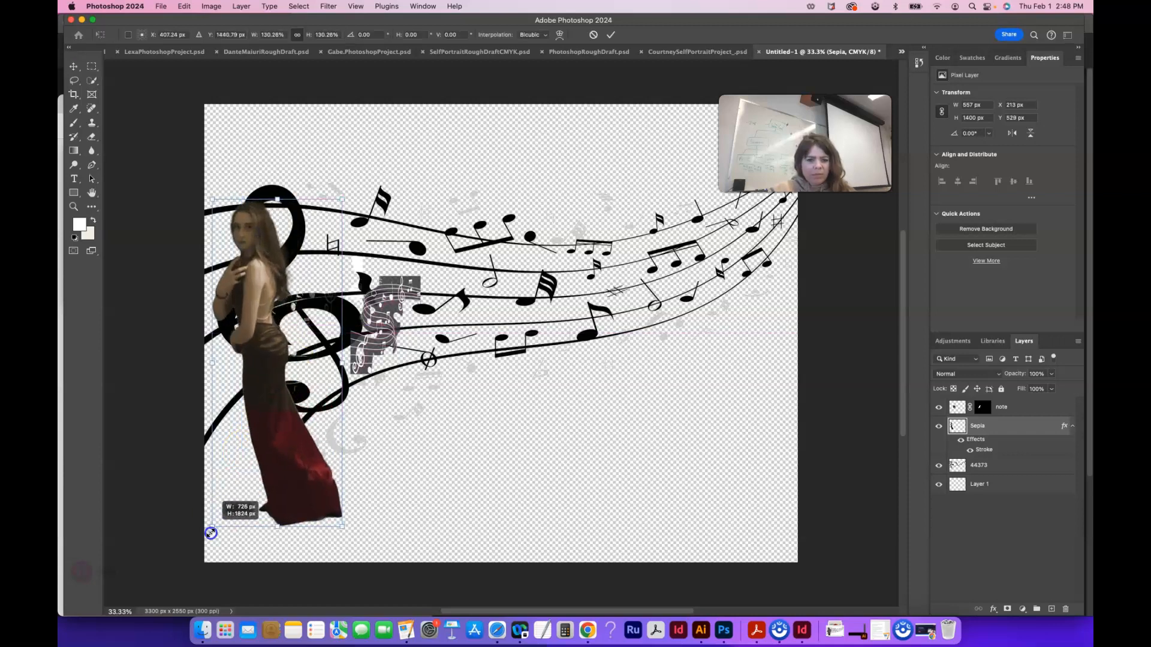
# - Scale the woman up to about 160% so she fills the canvas height
pyautogui.moveTo(211, 532); pyautogui.dragTo(192, 575)
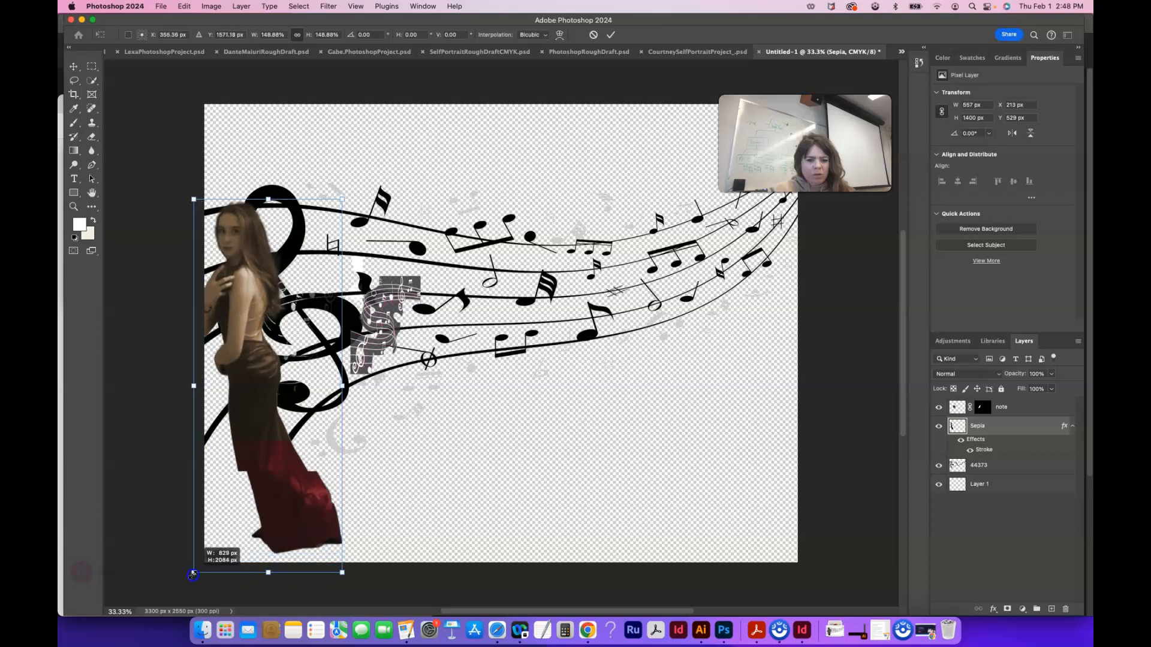
pyautogui.moveTo(193, 575); pyautogui.dragTo(285, 511)
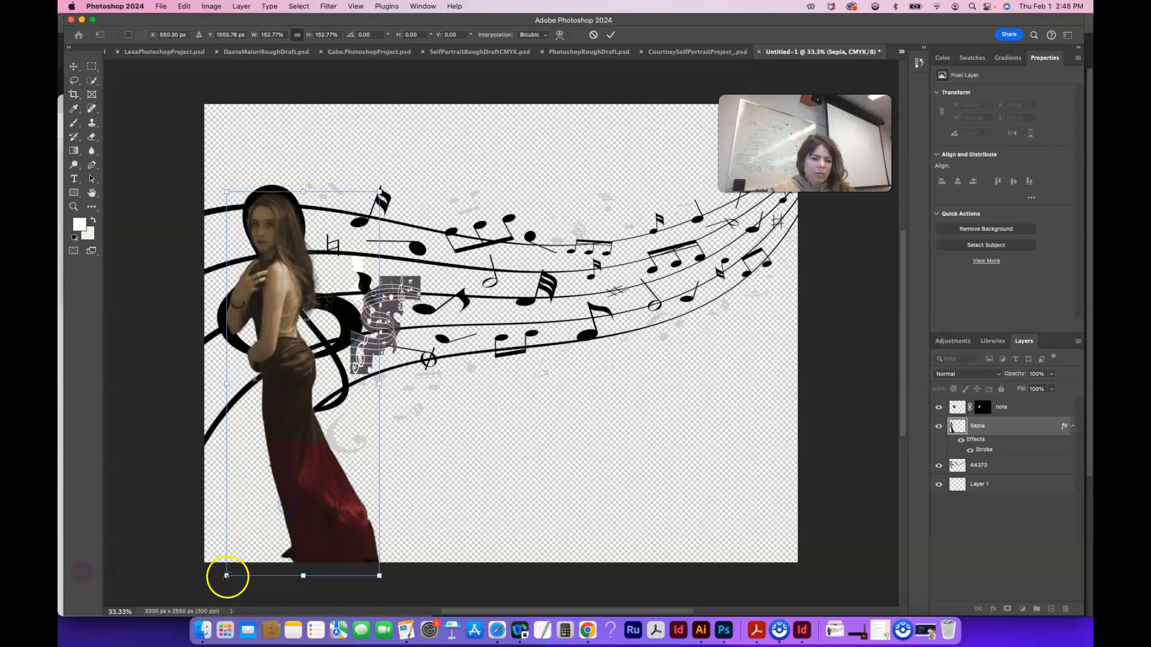
pyautogui.moveTo(227, 574); pyautogui.dragTo(206, 591)
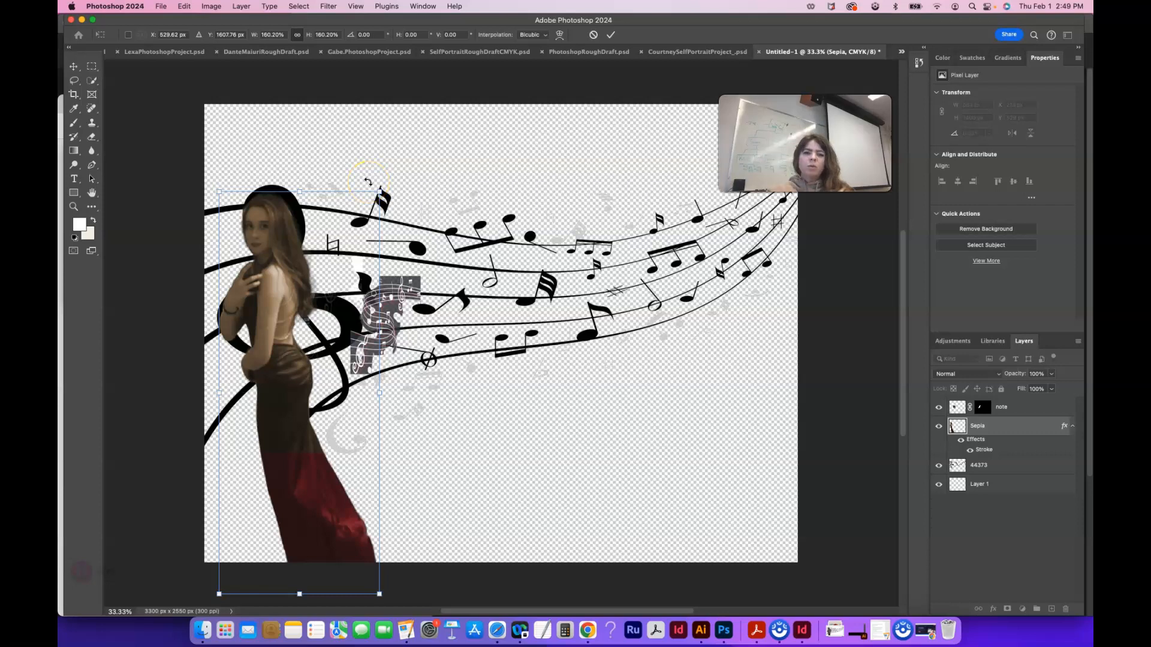
pyautogui.moveTo(378, 194); pyautogui.dragTo(412, 190)
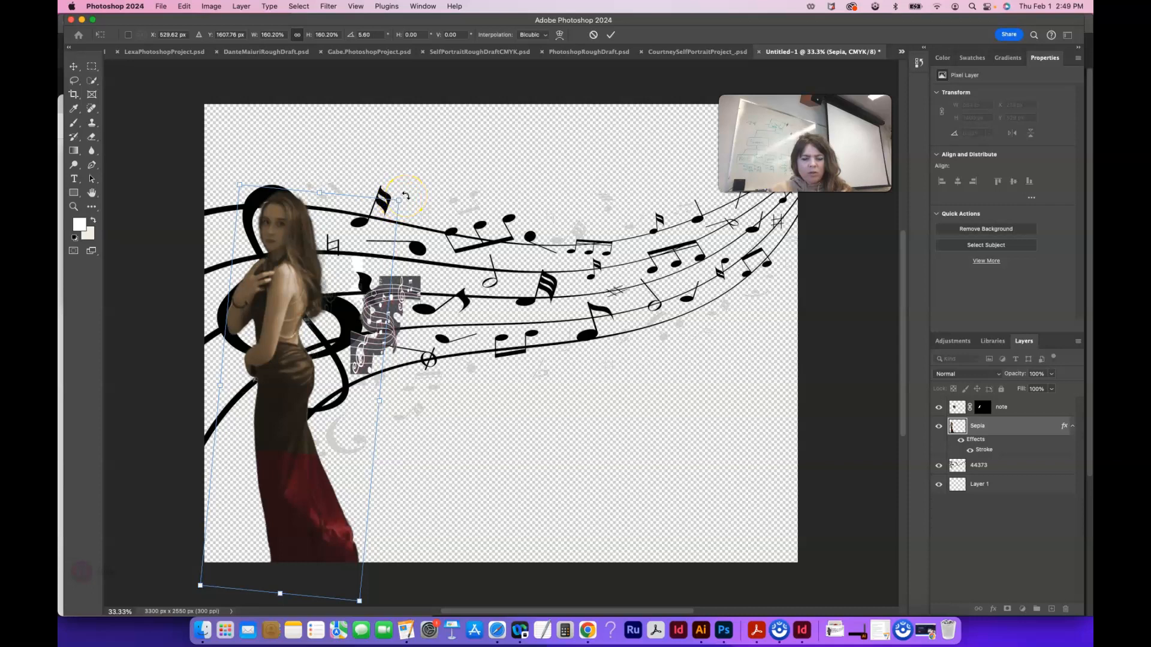
# - Rotate the woman about 7° clockwise
pyautogui.moveTo(409, 192); pyautogui.dragTo(411, 203)
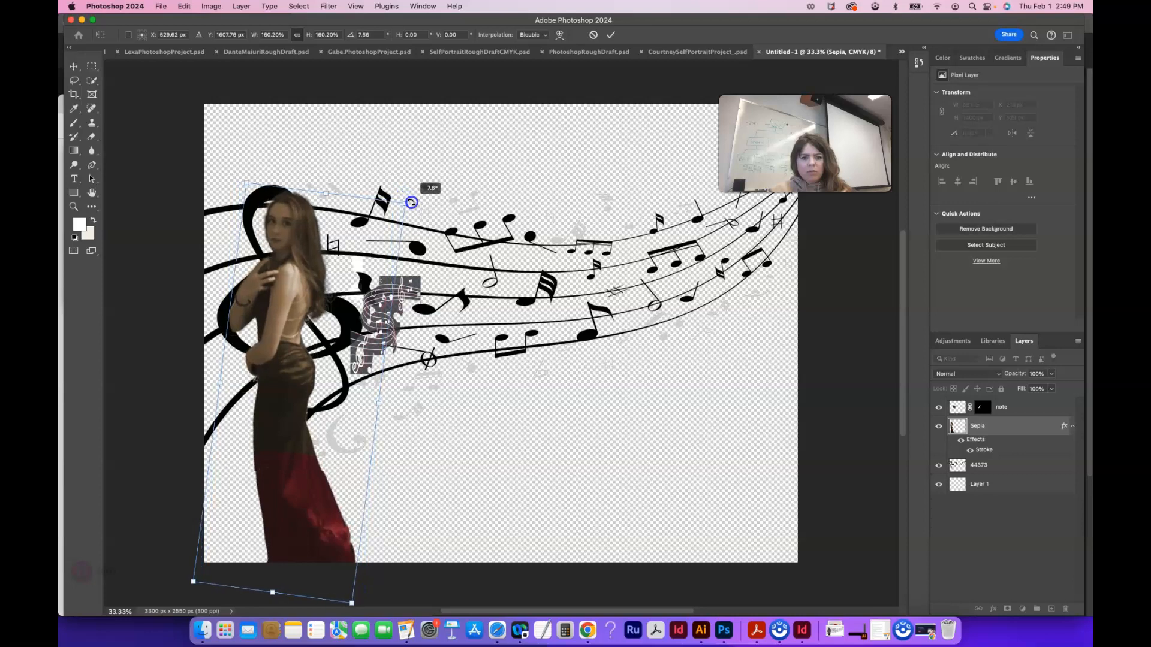
pyautogui.moveTo(411, 202); pyautogui.dragTo(409, 204)
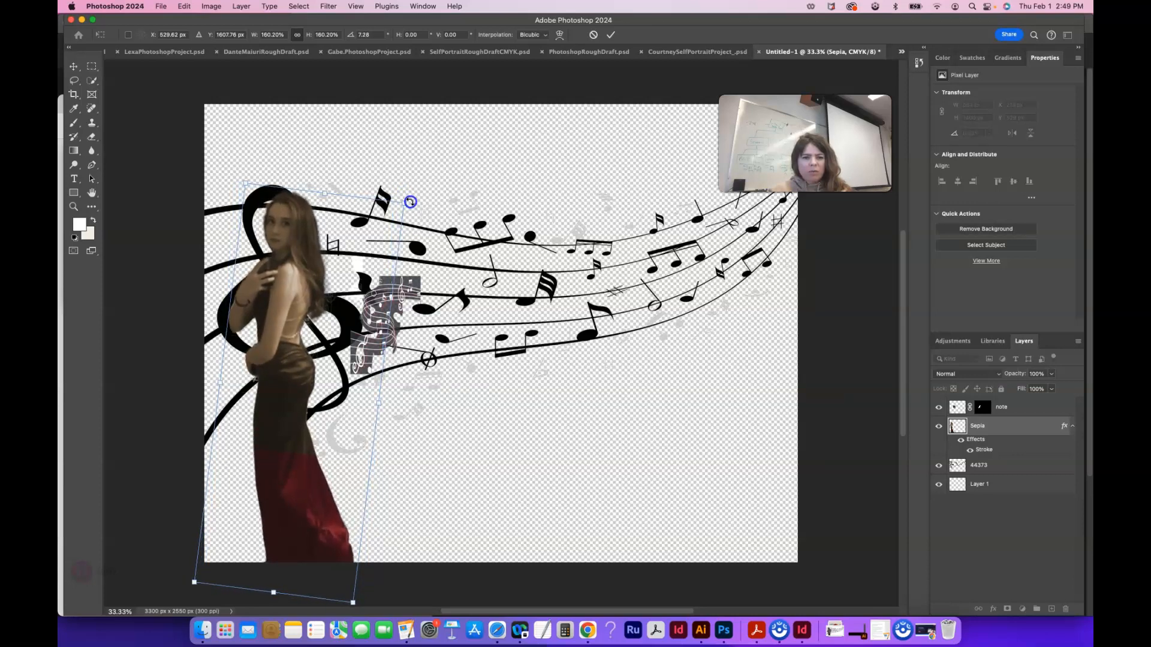
pyautogui.moveTo(409, 202); pyautogui.dragTo(286, 252)
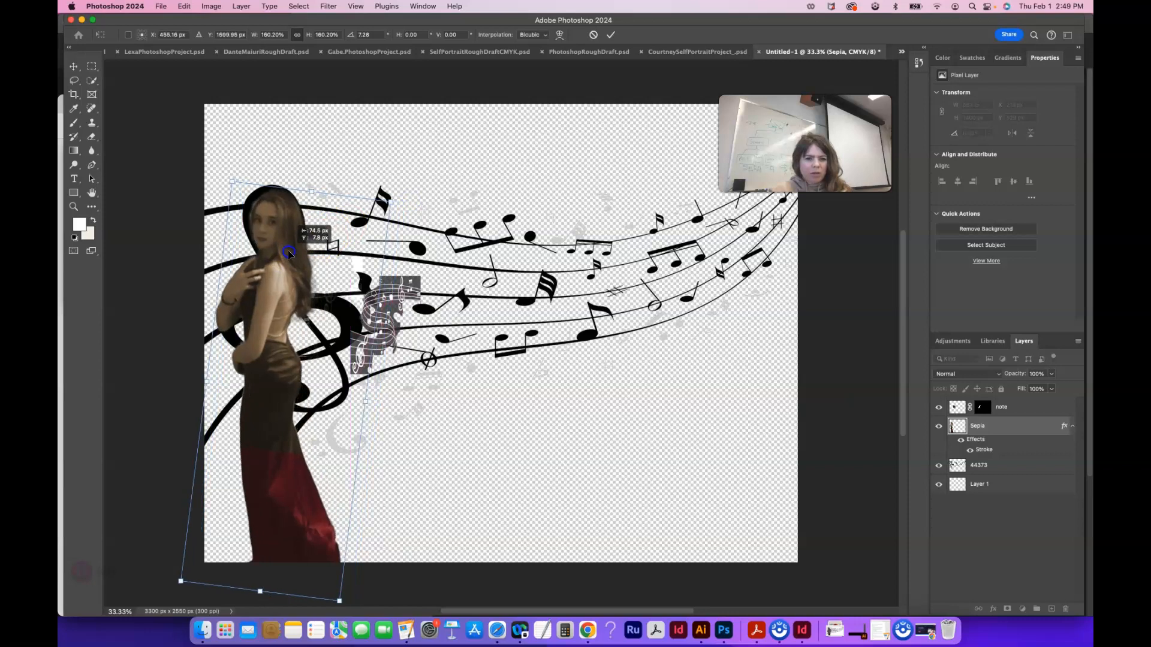
# - Position the woman over the treble clef, reaching the canvas bottom
pyautogui.moveTo(288, 251); pyautogui.dragTo(304, 264)
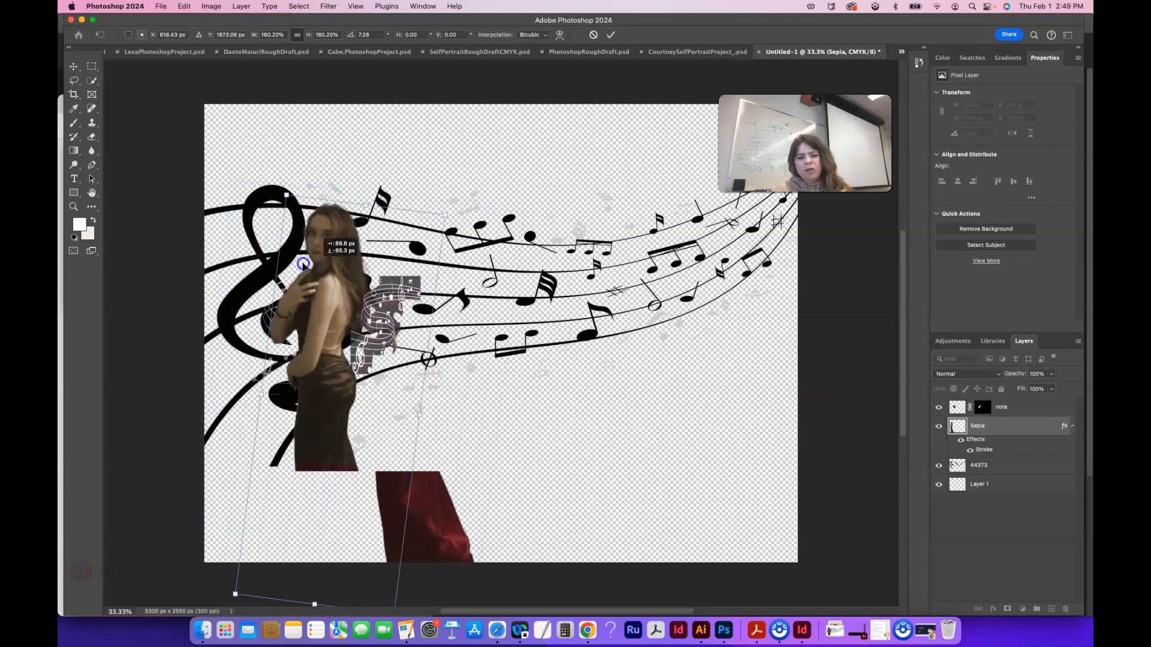
pyautogui.moveTo(303, 262); pyautogui.dragTo(323, 264)
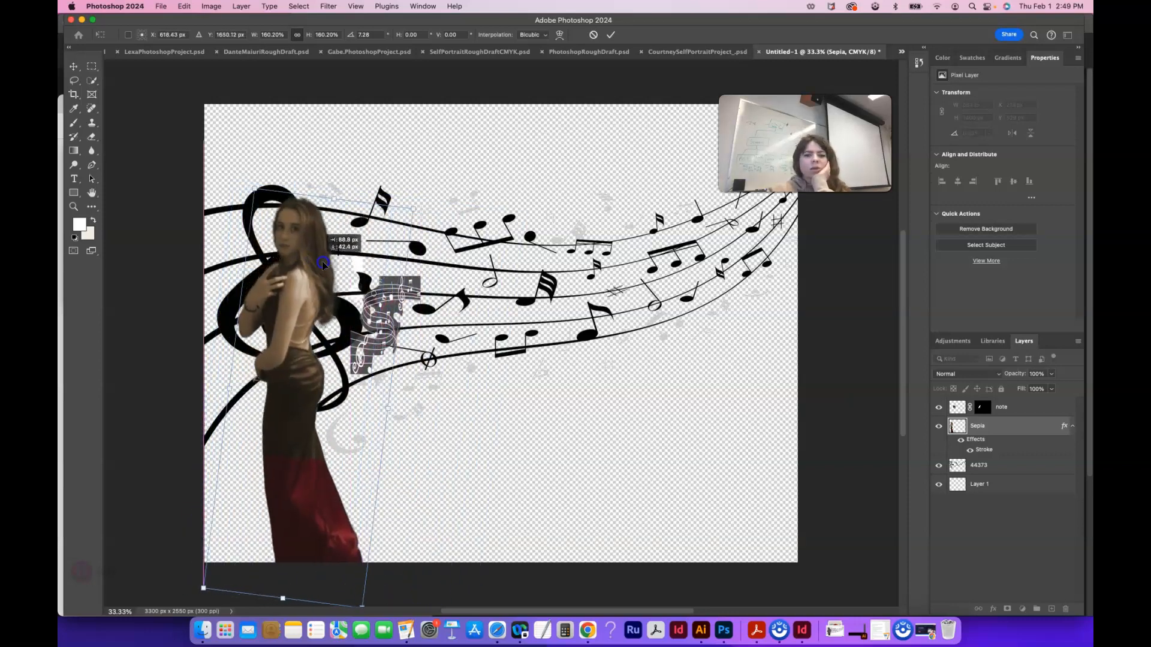
pyautogui.moveTo(321, 263); pyautogui.dragTo(365, 262)
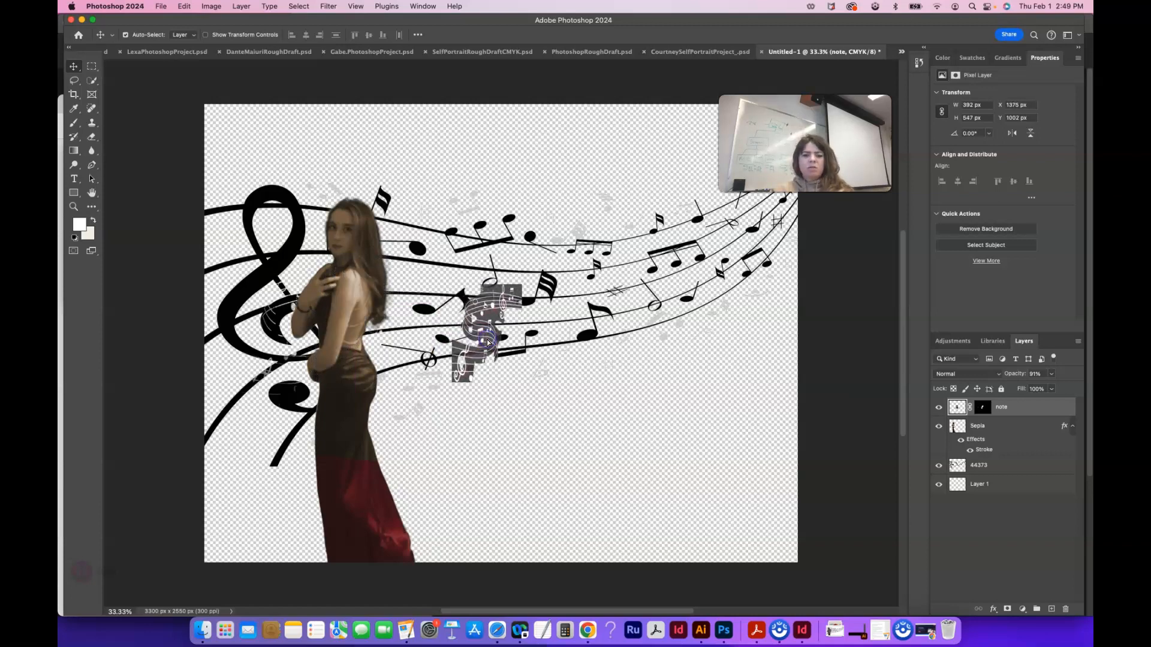
# - Delete the grey patterned 'note' layer, leaving the woman and black staff
pyautogui.moveTo(487, 334); pyautogui.dragTo(481, 360)
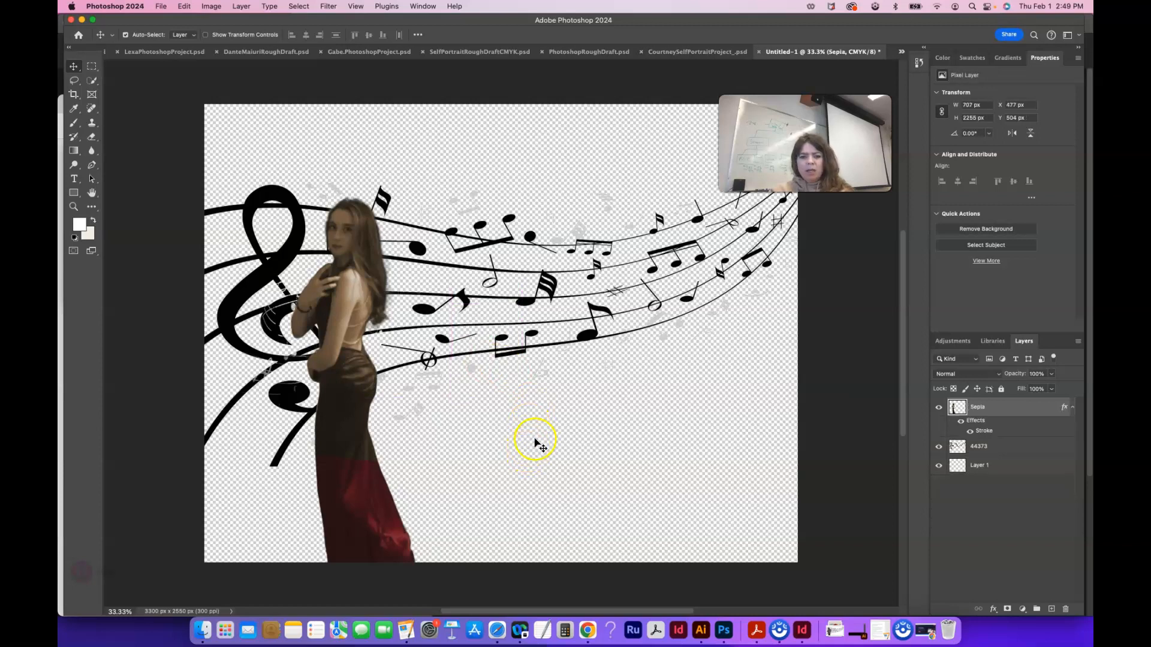
pyautogui.moveTo(502, 151)
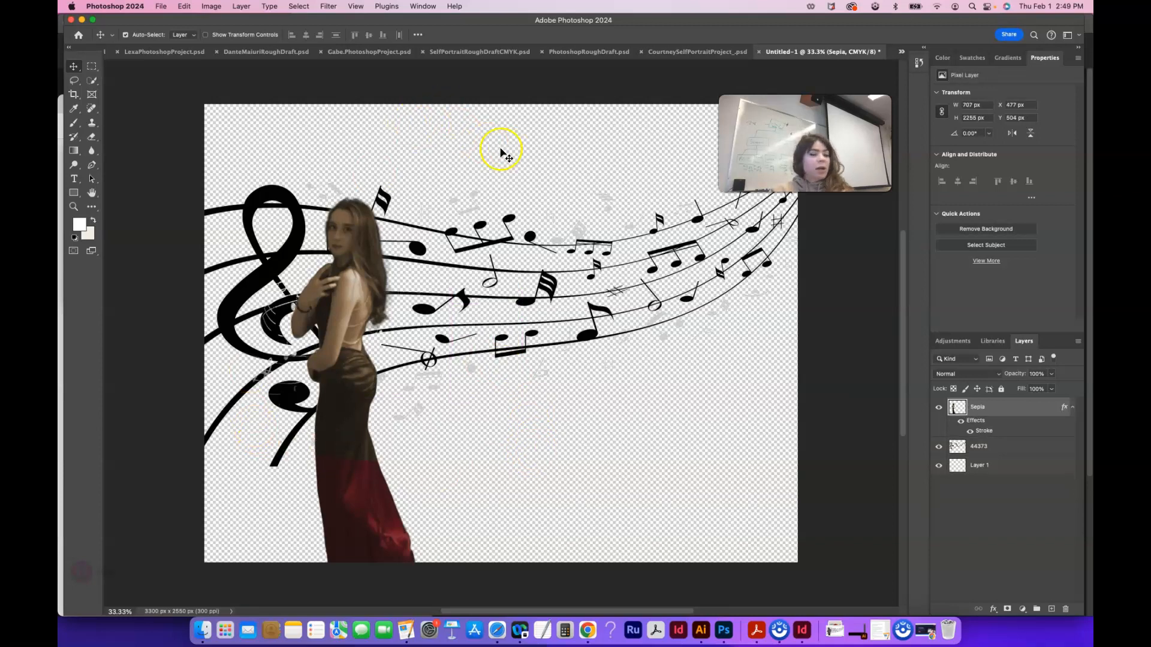
pyautogui.click(160, 6)
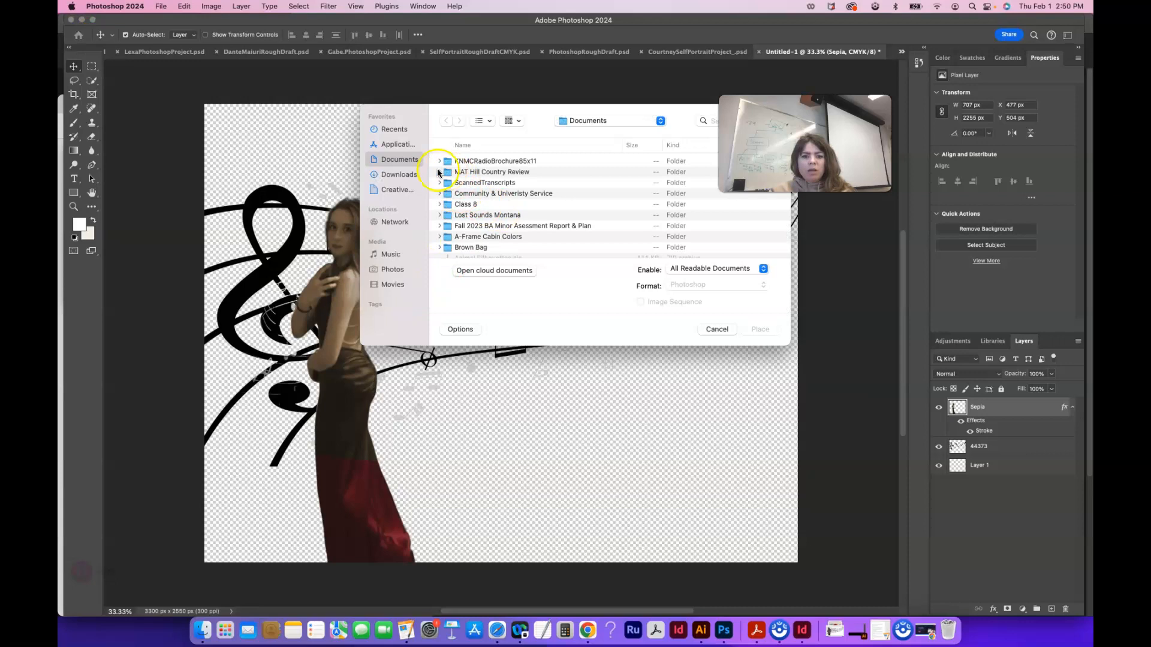
# - Browse the Downloads folder for an image, then switch to a blank Safari window
pyautogui.click(397, 175)
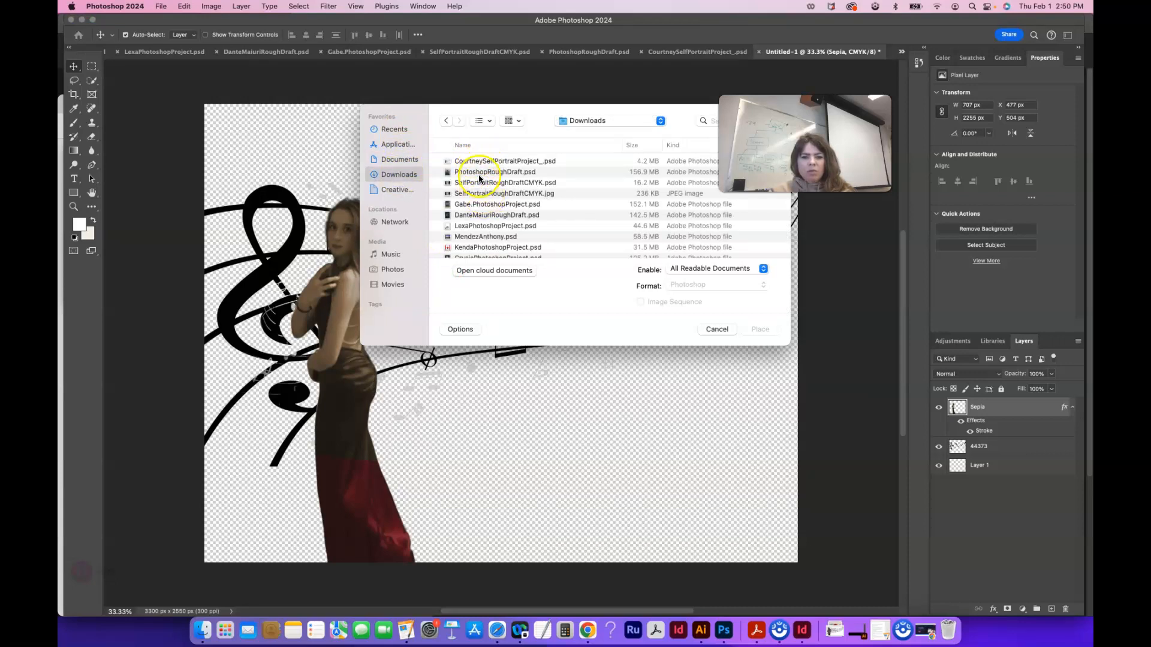
pyautogui.scroll(-3)
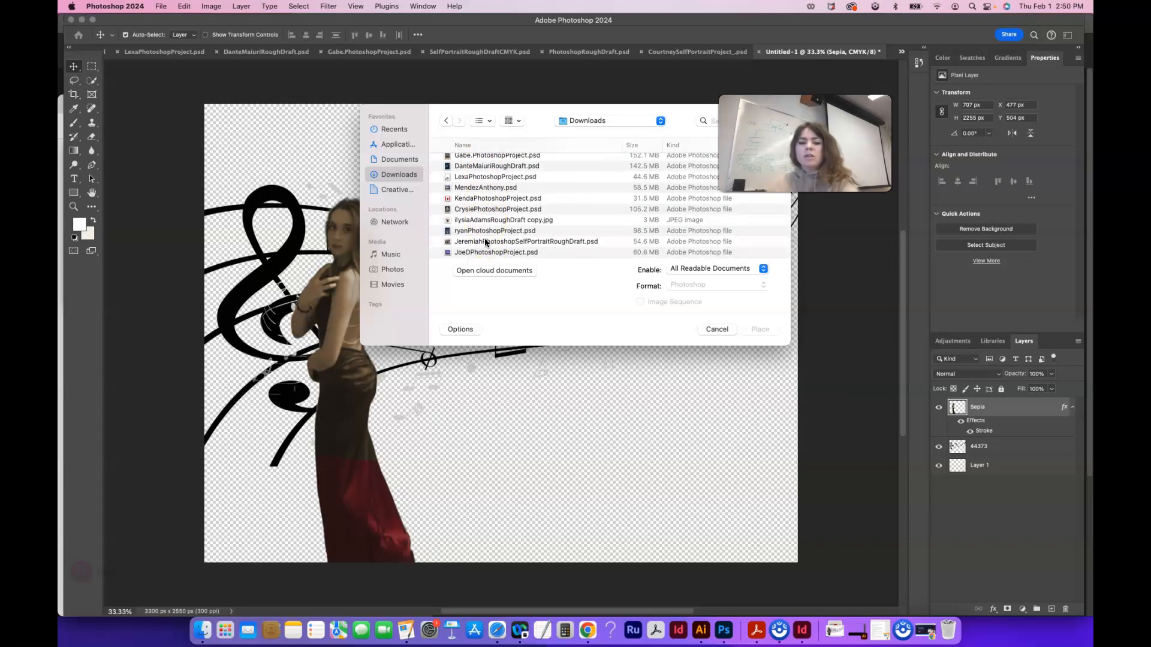
pyautogui.click(497, 631)
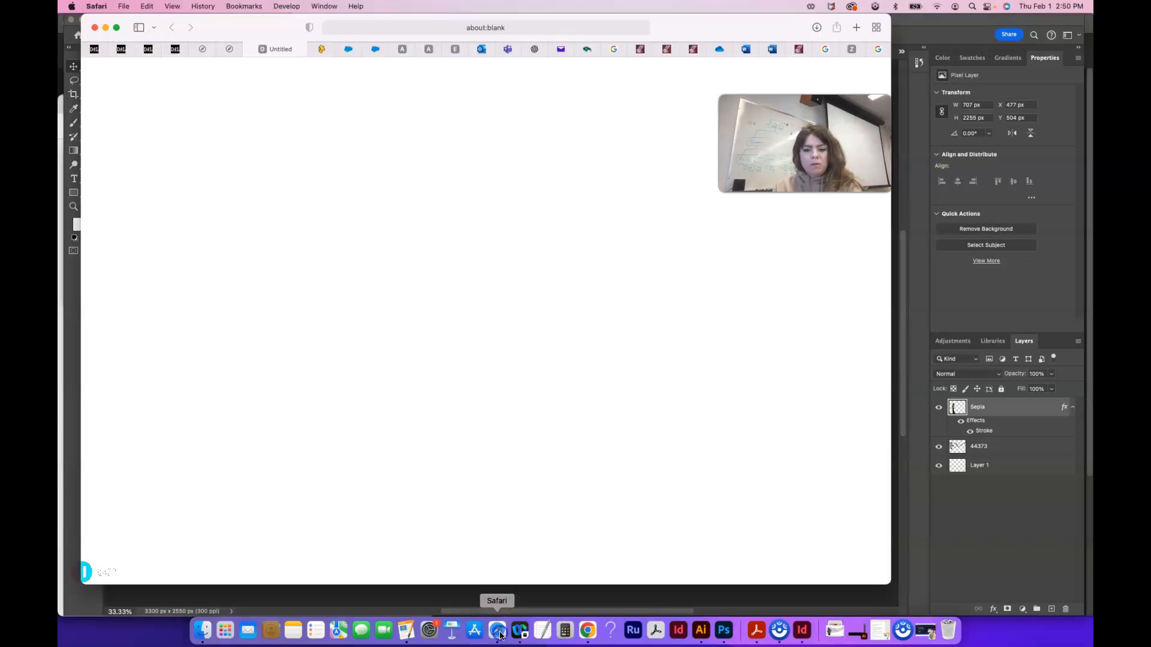
# - Search Pexels for 'lanscape image' and download the abstract fluid photo at Original size
pyautogui.write('pexels.com')
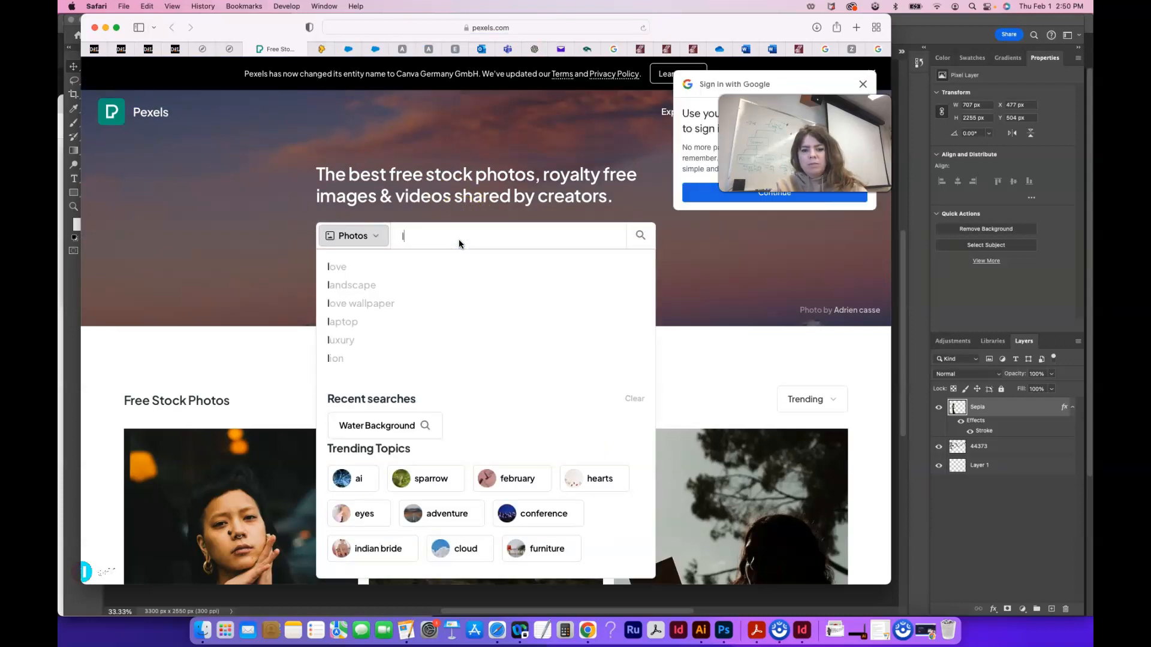
pyautogui.write('lanscape image')
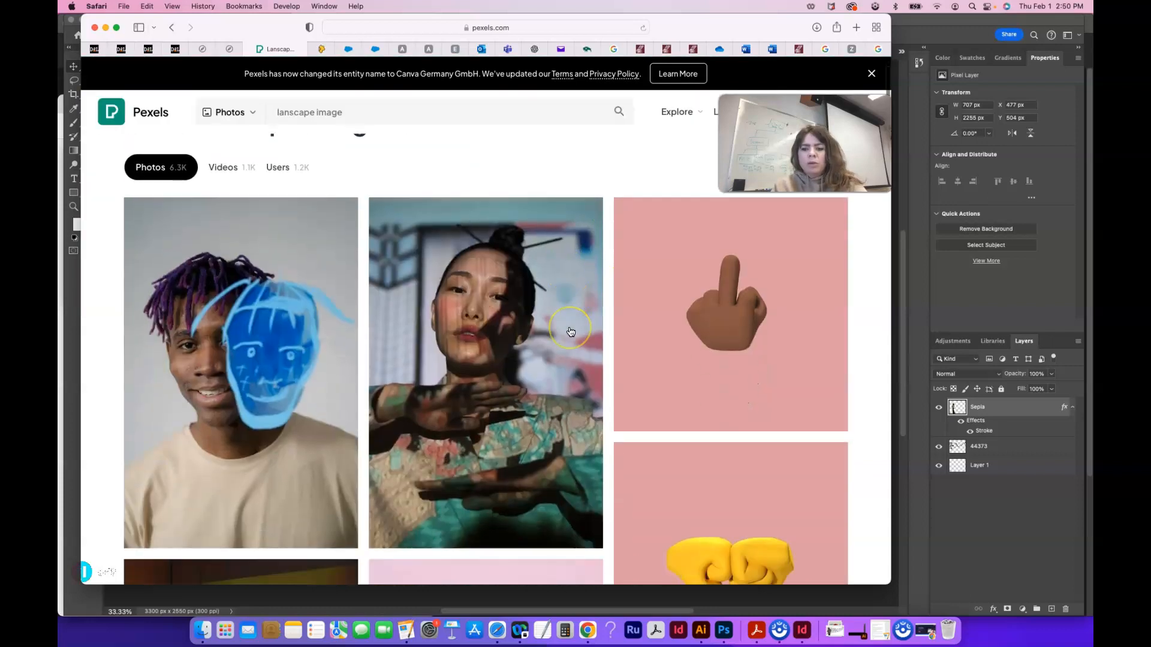
pyautogui.scroll(-3)
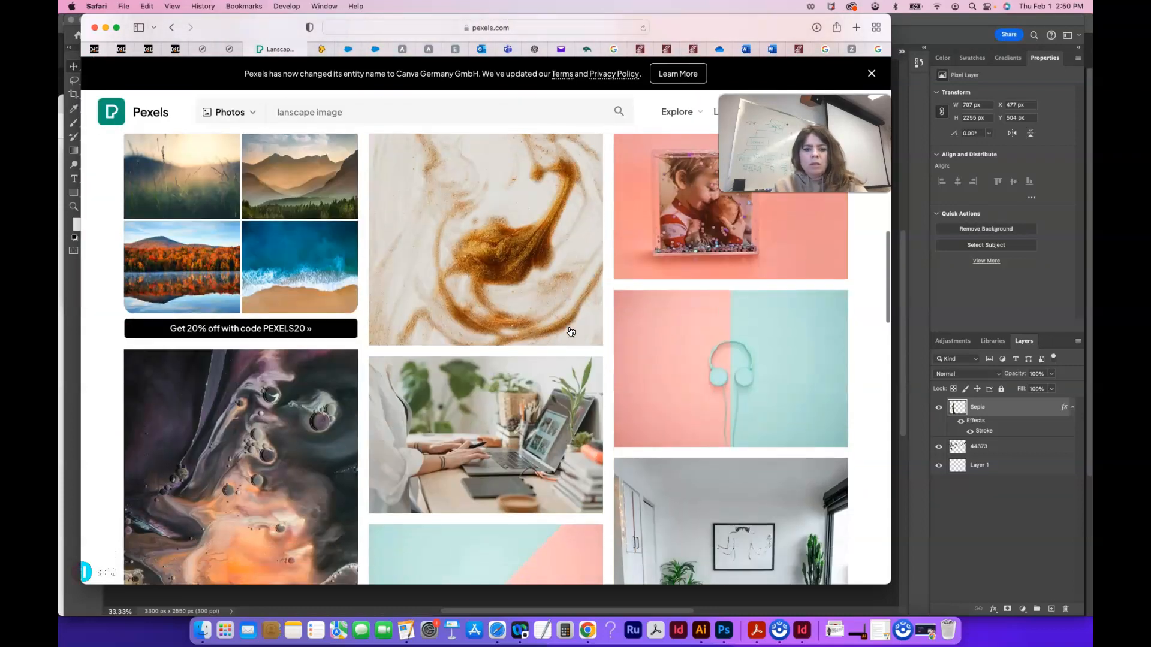
pyautogui.scroll(-3)
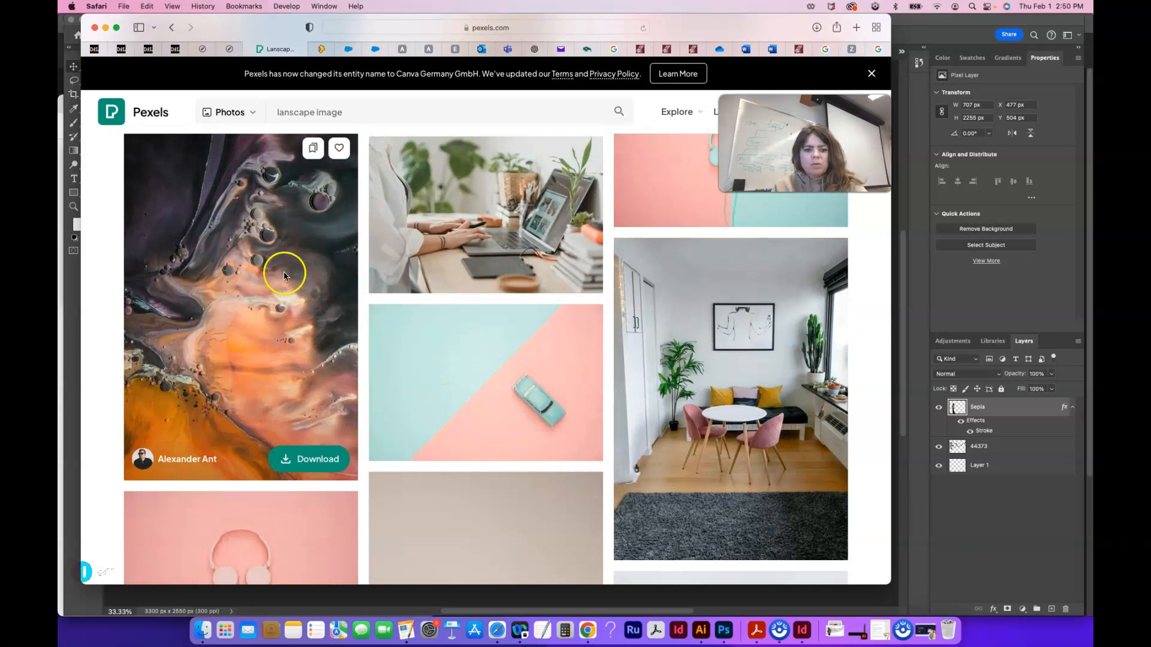
pyautogui.click(284, 275)
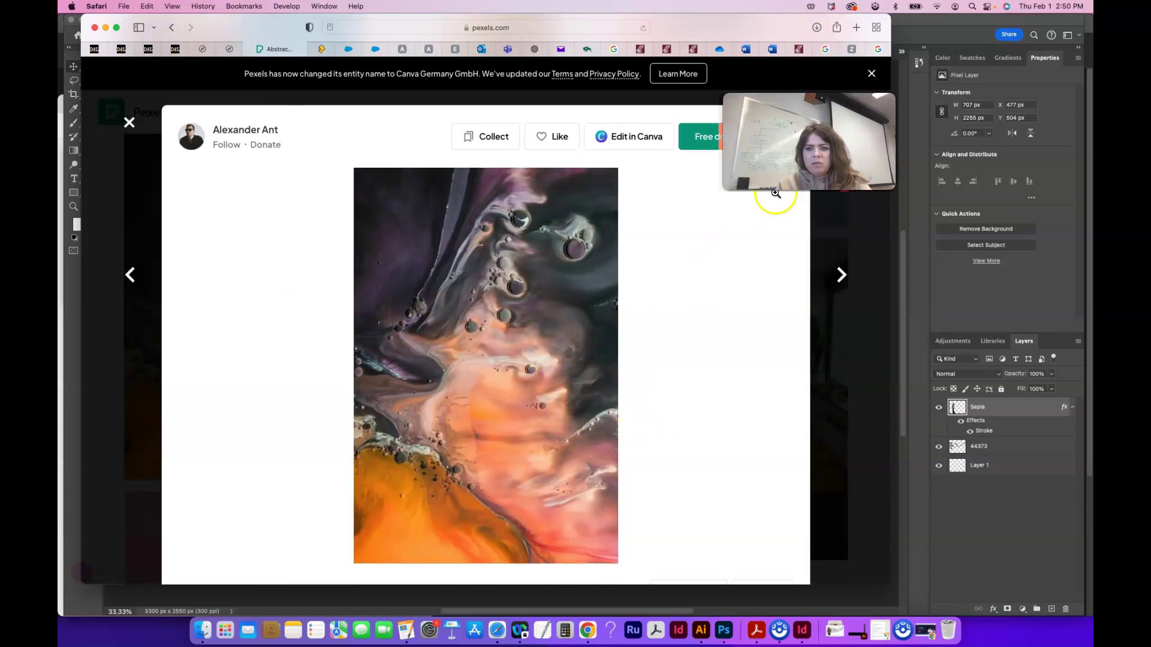
pyautogui.click(724, 137)
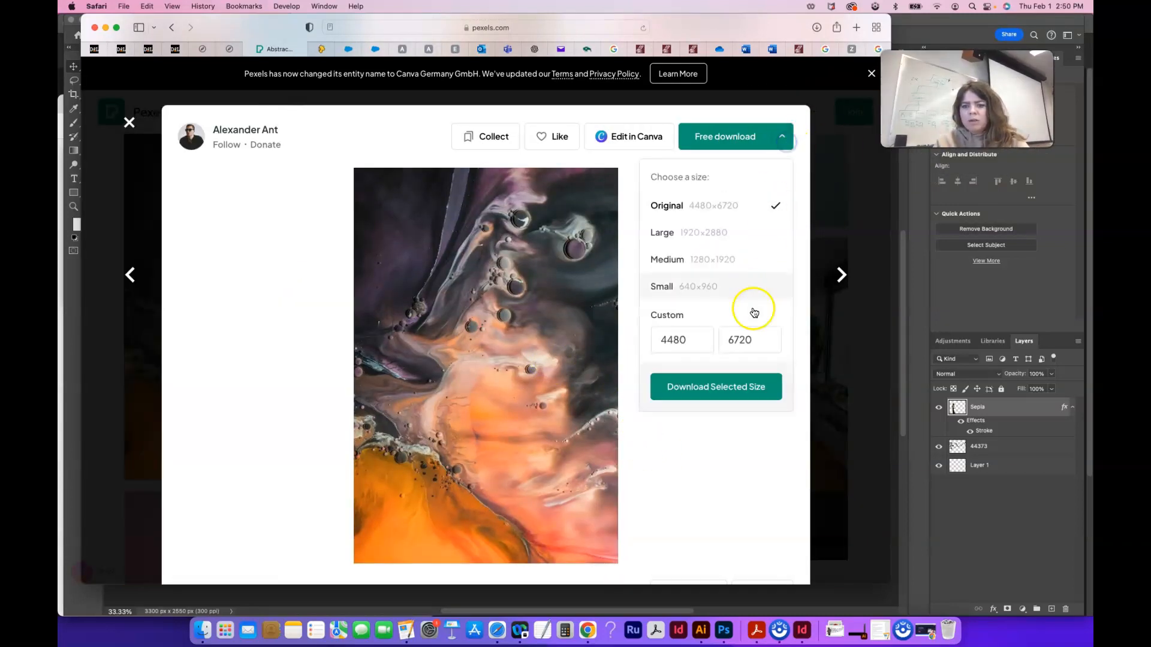
pyautogui.click(715, 386)
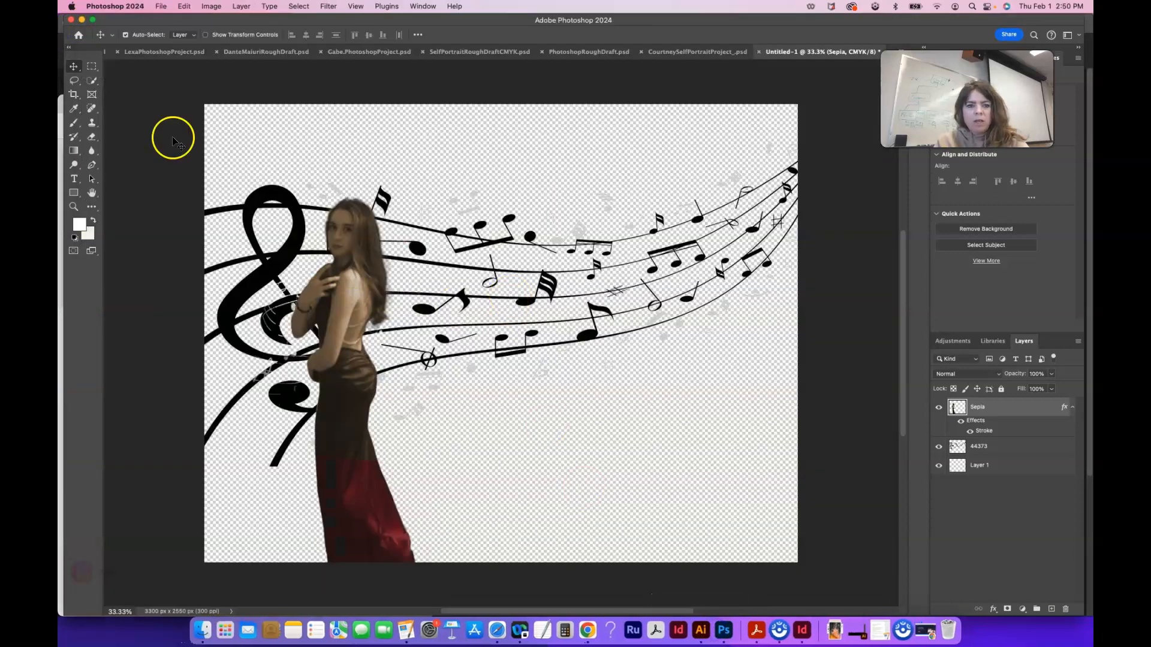
# - Place the pexels-alexander-ant fluid photo linked, rotated about 82° and scaled to fill the canvas
pyautogui.click(159, 6)
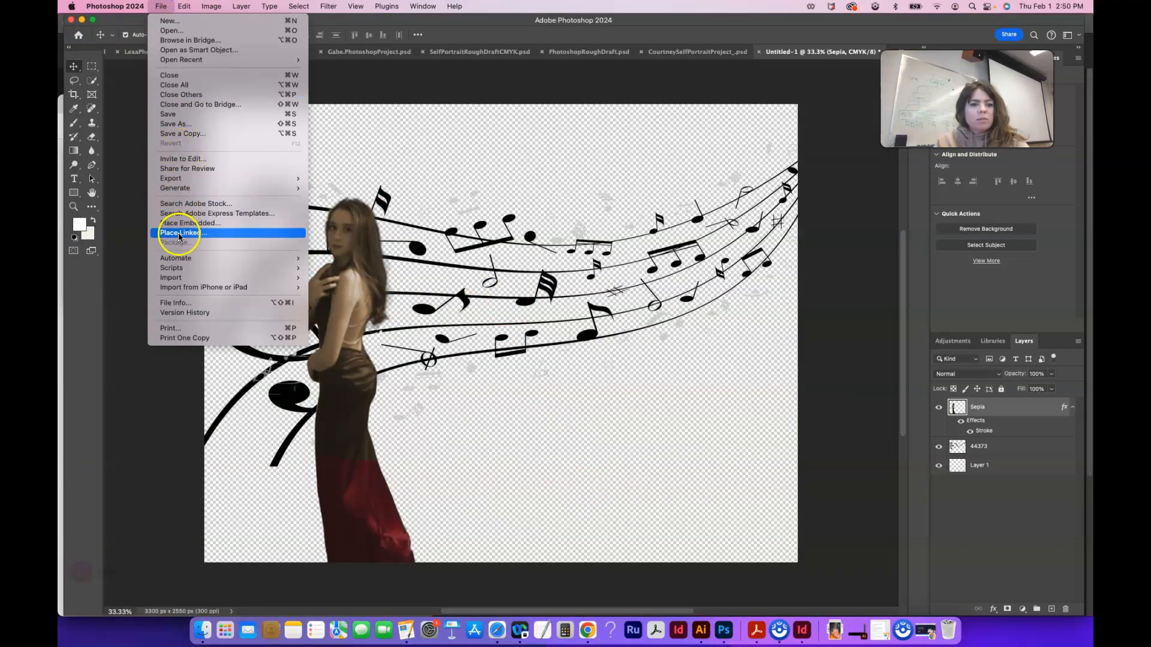
pyautogui.click(181, 232)
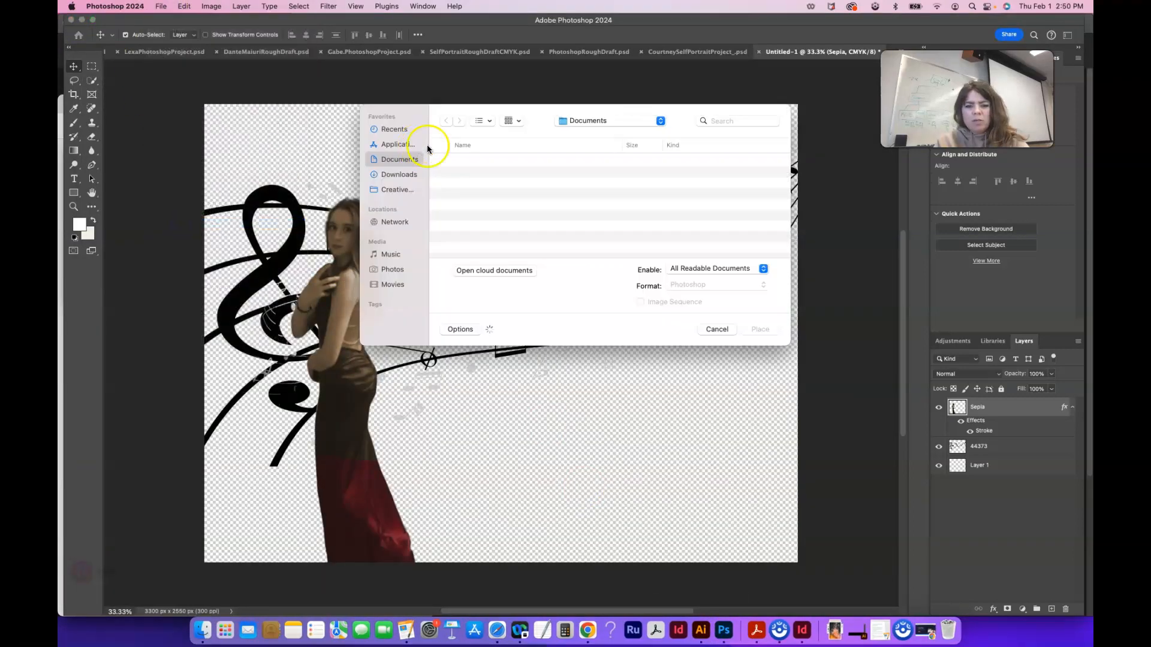
pyautogui.click(399, 174)
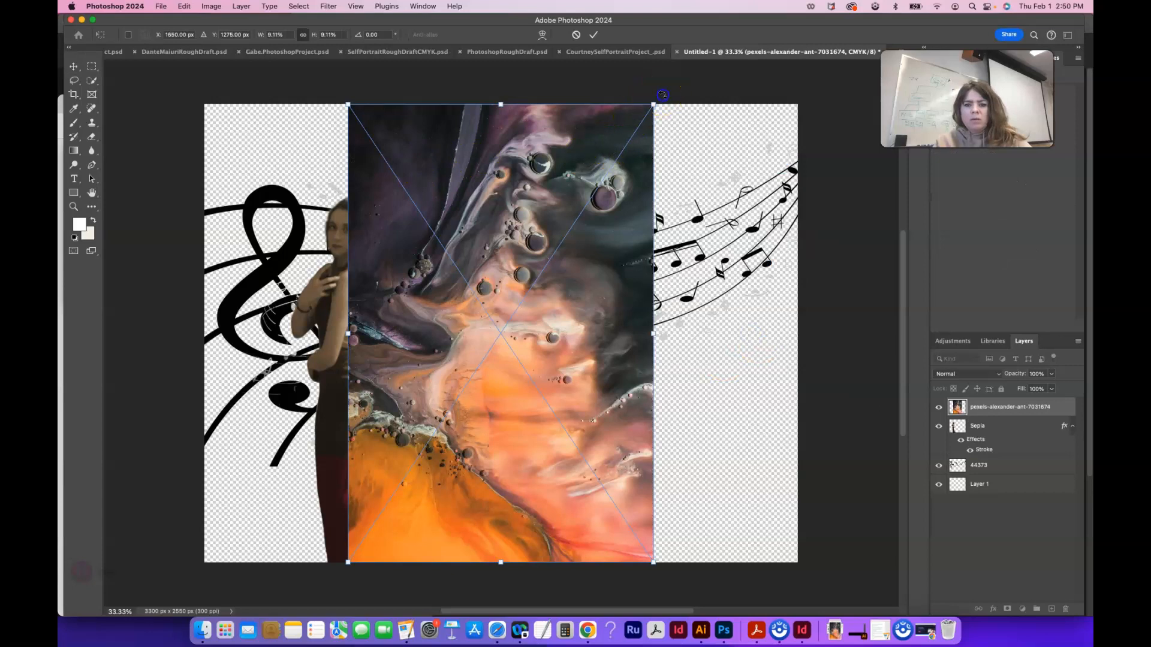
pyautogui.moveTo(660, 96); pyautogui.dragTo(681, 435)
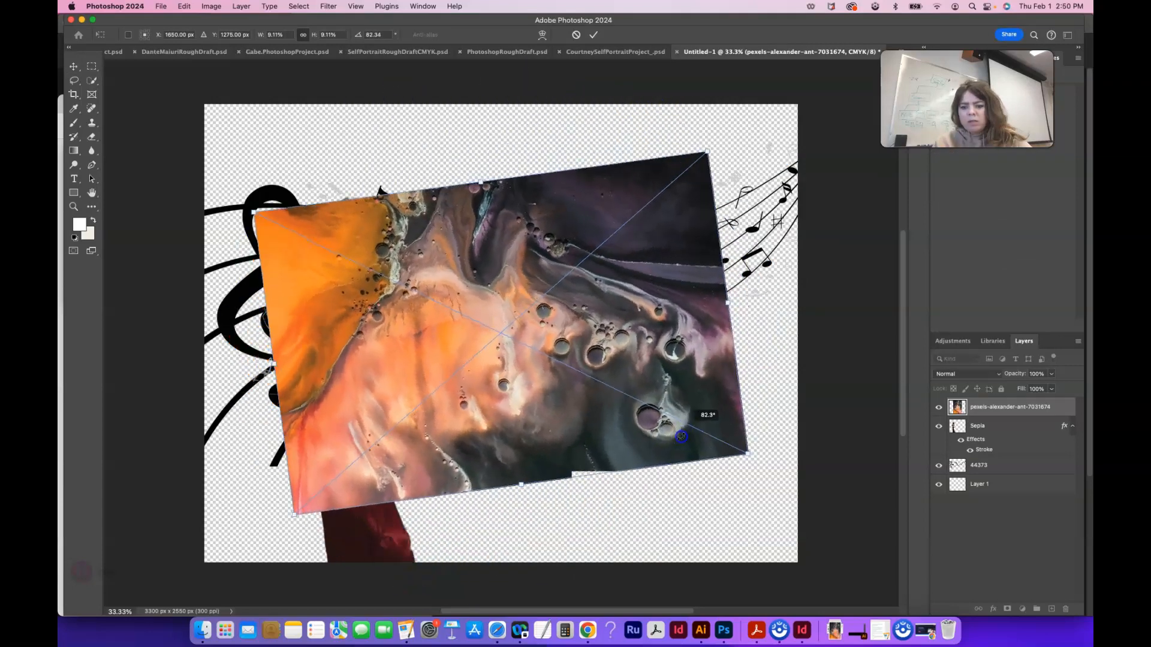
pyautogui.moveTo(680, 435); pyautogui.dragTo(668, 454)
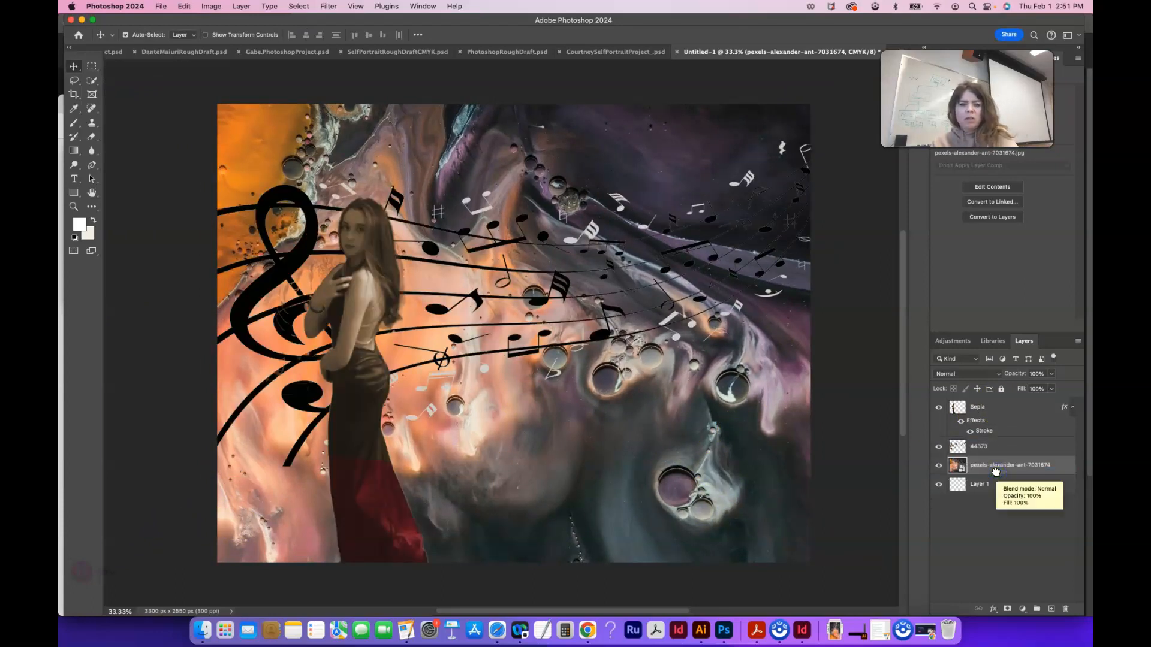
# - Move the pexels fluid layer below 44373 and delete the empty Layer 1
pyautogui.click(938, 446)
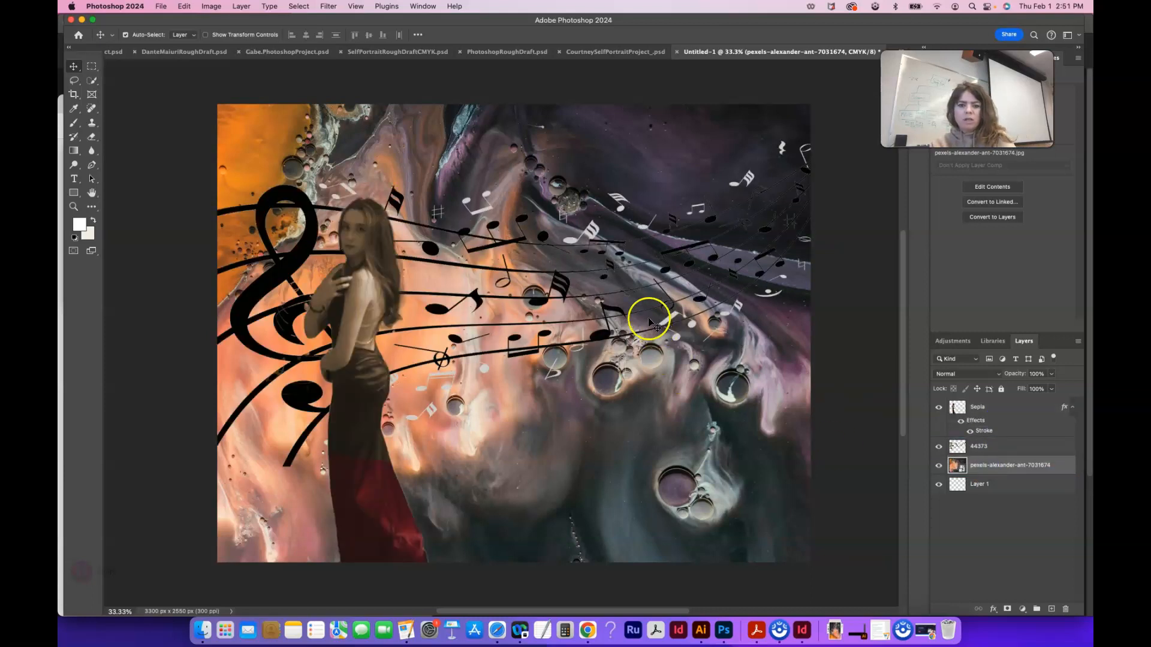
pyautogui.moveTo(215, 284)
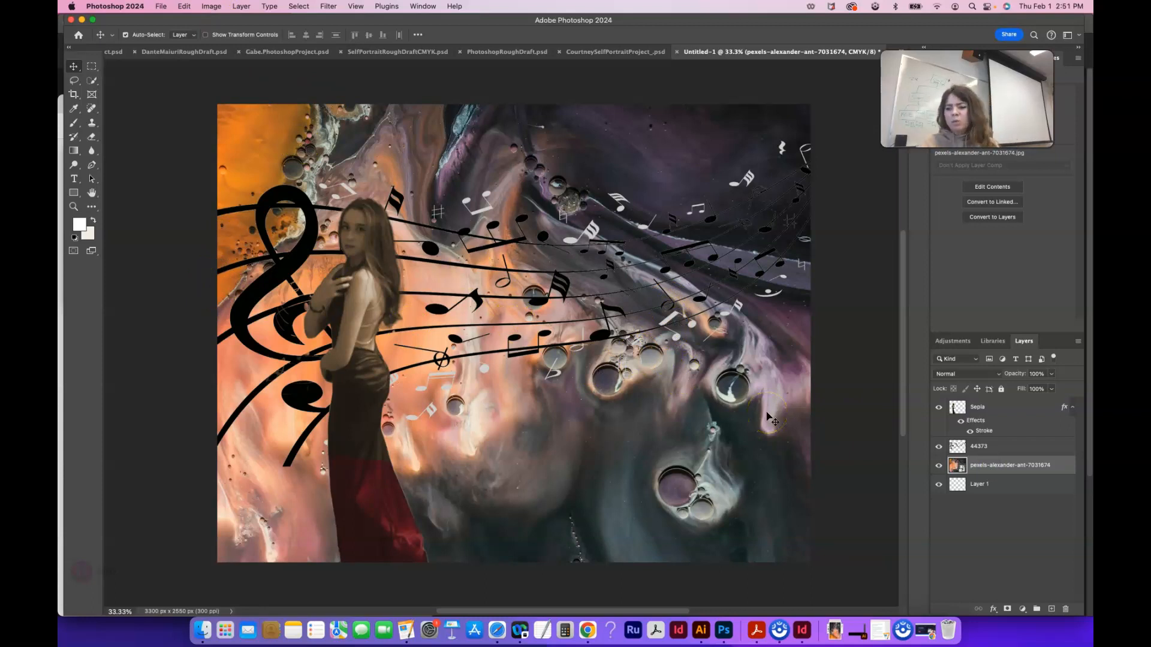
pyautogui.click(939, 483)
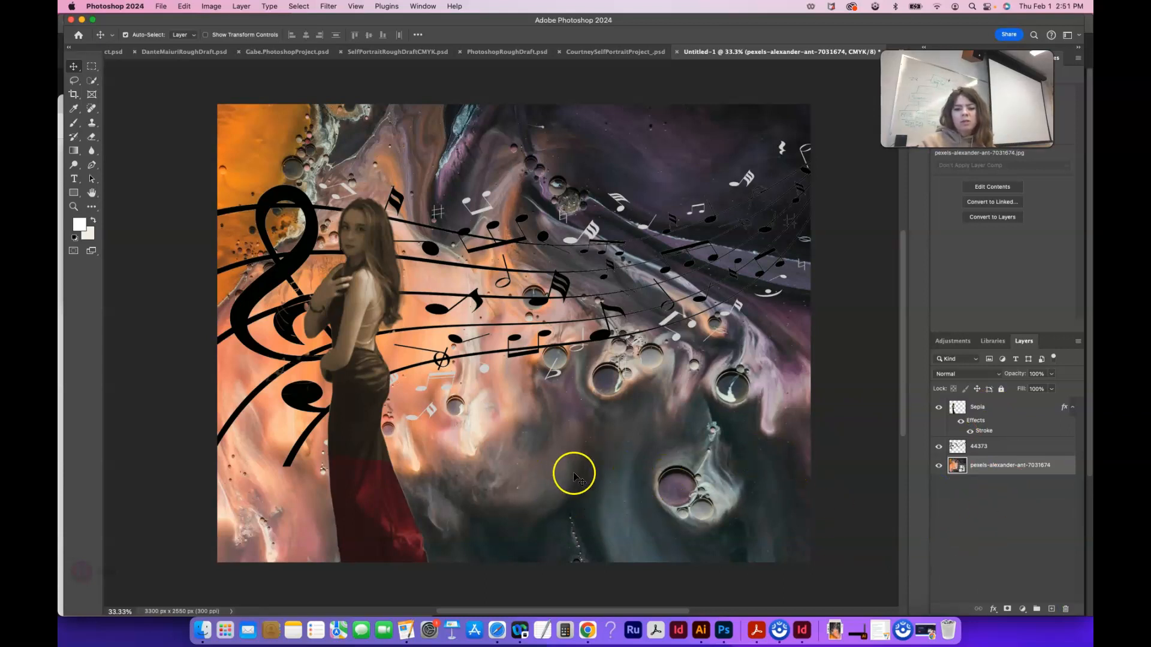
pyautogui.moveTo(704, 364)
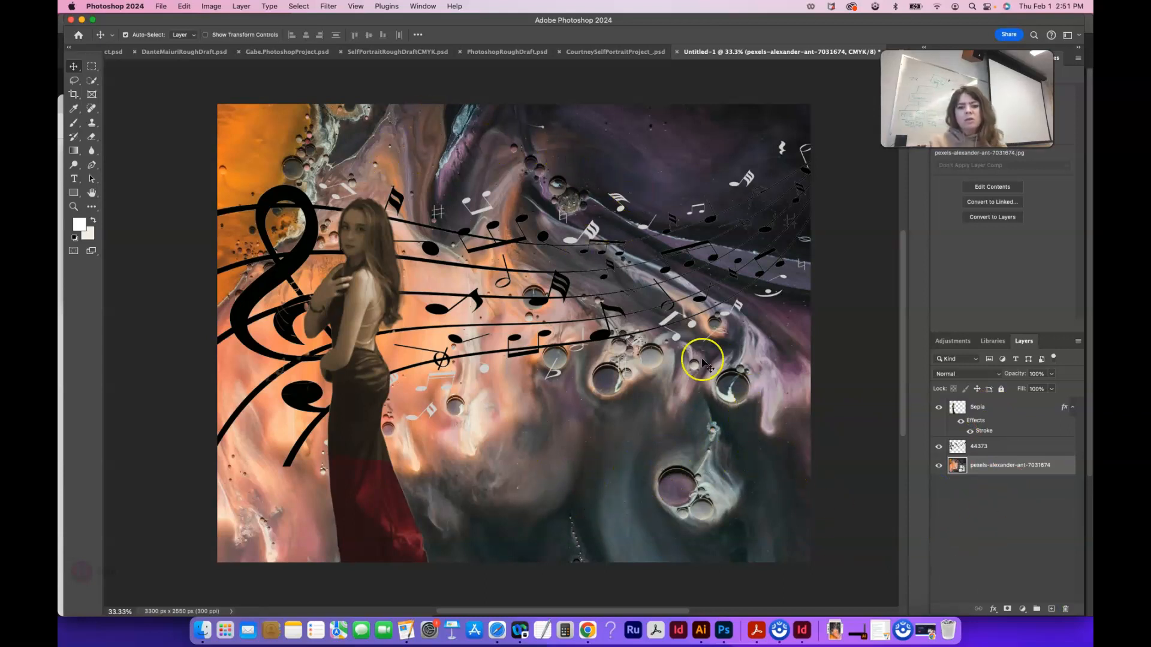